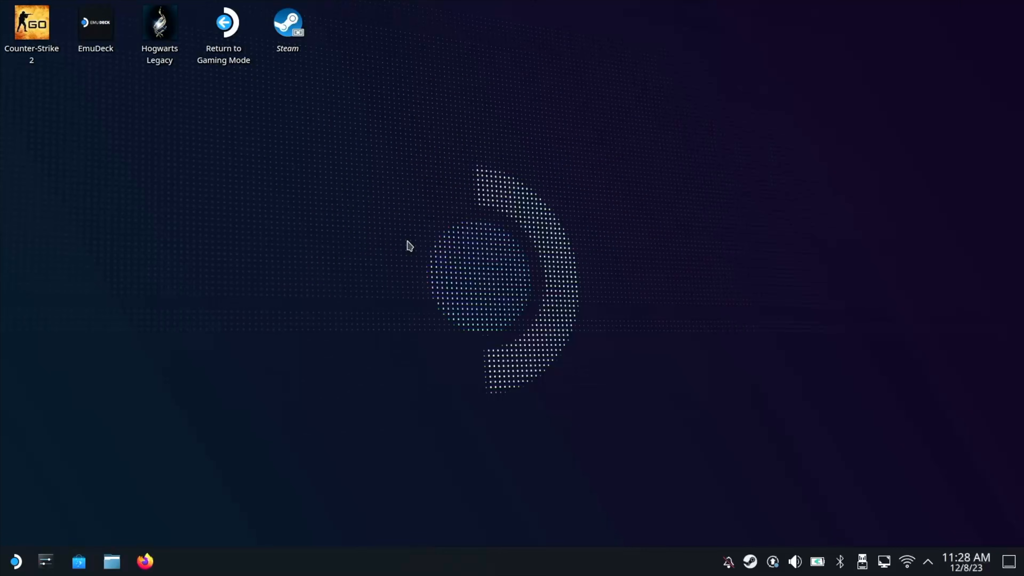
pyautogui.moveTo(137, 564)
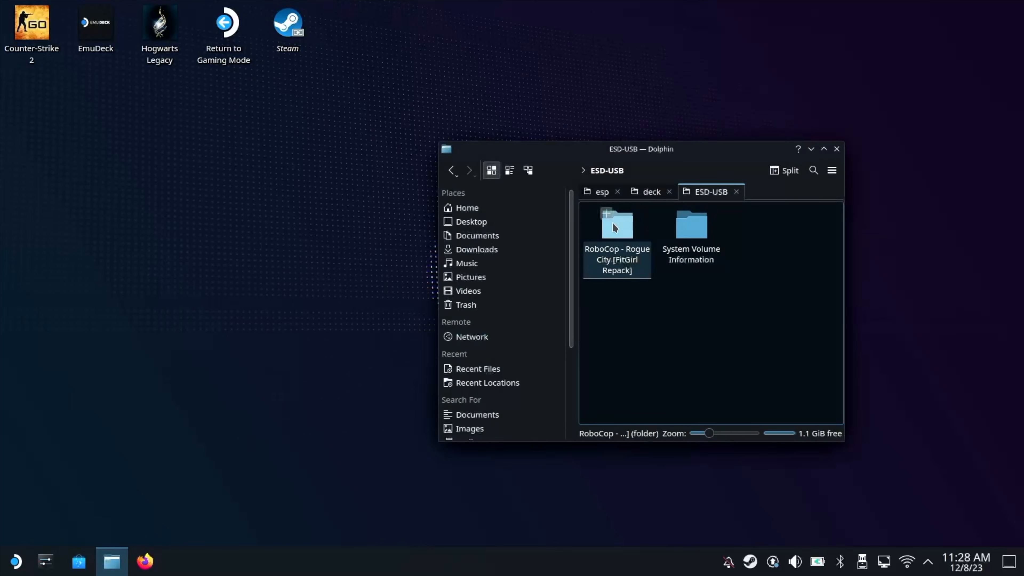
# Copy the RoboCop - Rogue City repack folder from the USB drive to the desktop and open it.
pyautogui.click(617, 227)
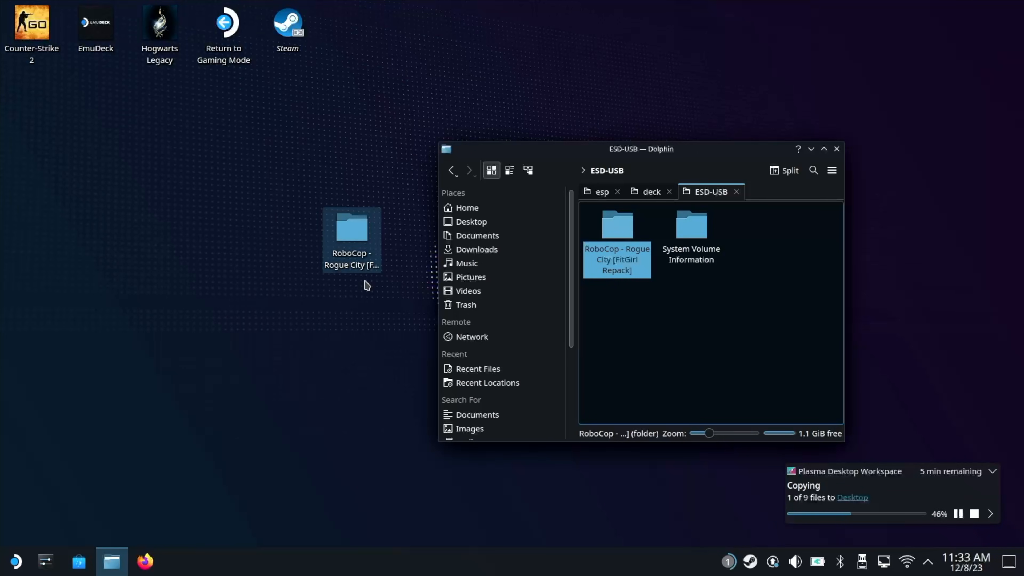
pyautogui.click(838, 149)
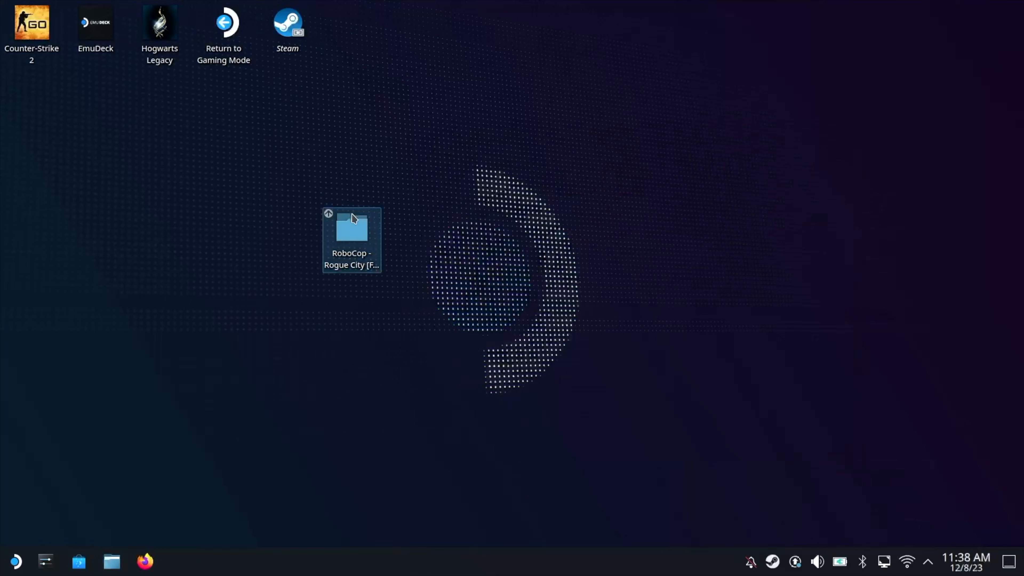
pyautogui.doubleClick(351, 230)
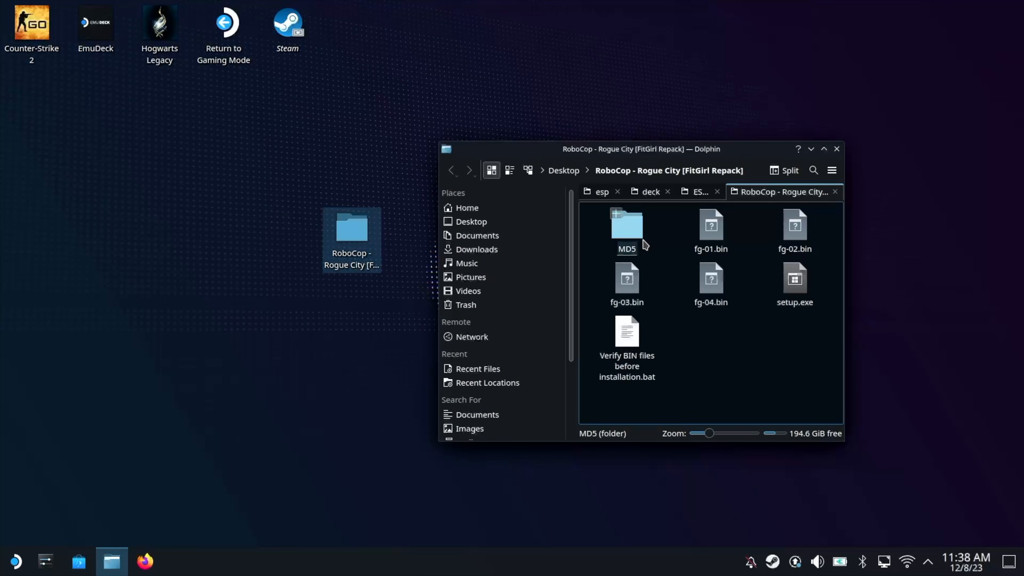
# Add the repack's setup.exe to Steam via its right-click actions.
pyautogui.click(795, 281)
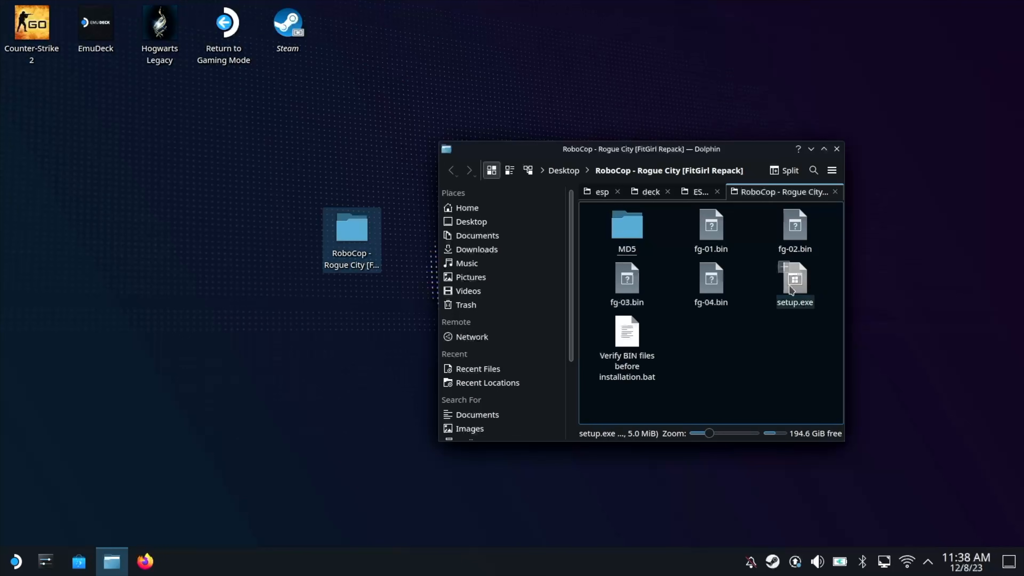
pyautogui.rightClick(792, 289)
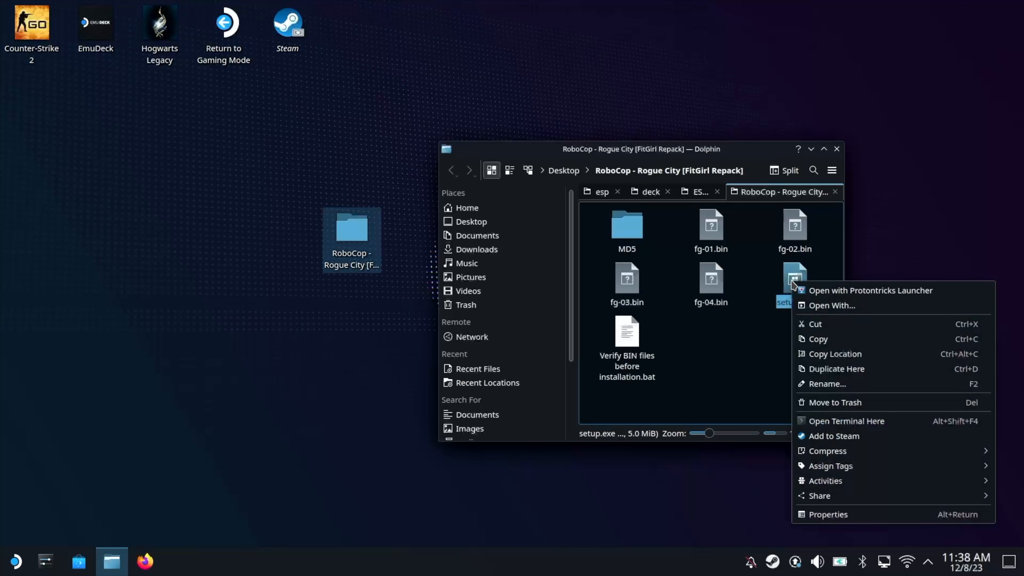
pyautogui.moveTo(840, 393)
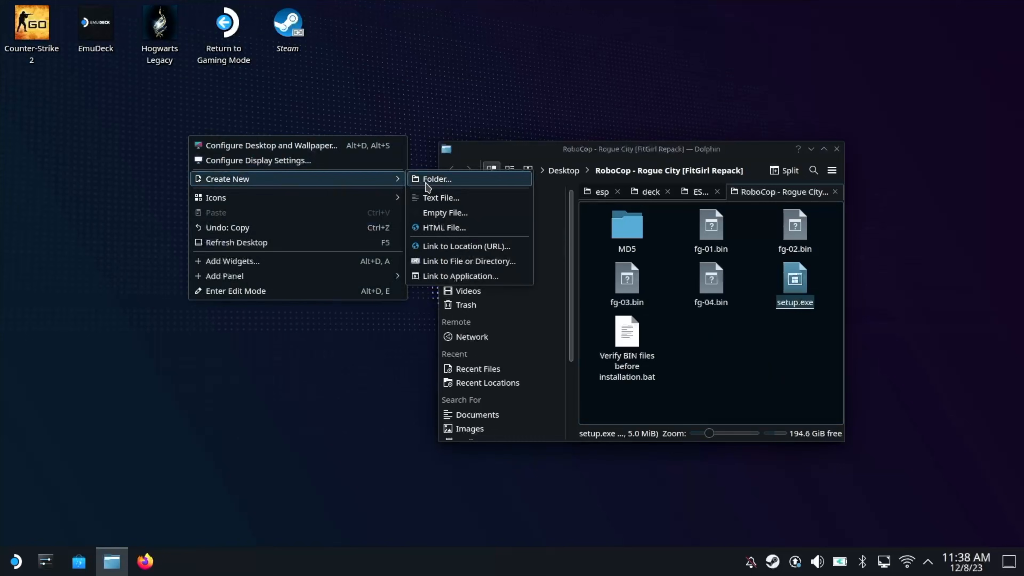
# Create a desktop folder named Games, place it beside the Steam shortcut, and close Dolphin.
pyautogui.click(437, 179)
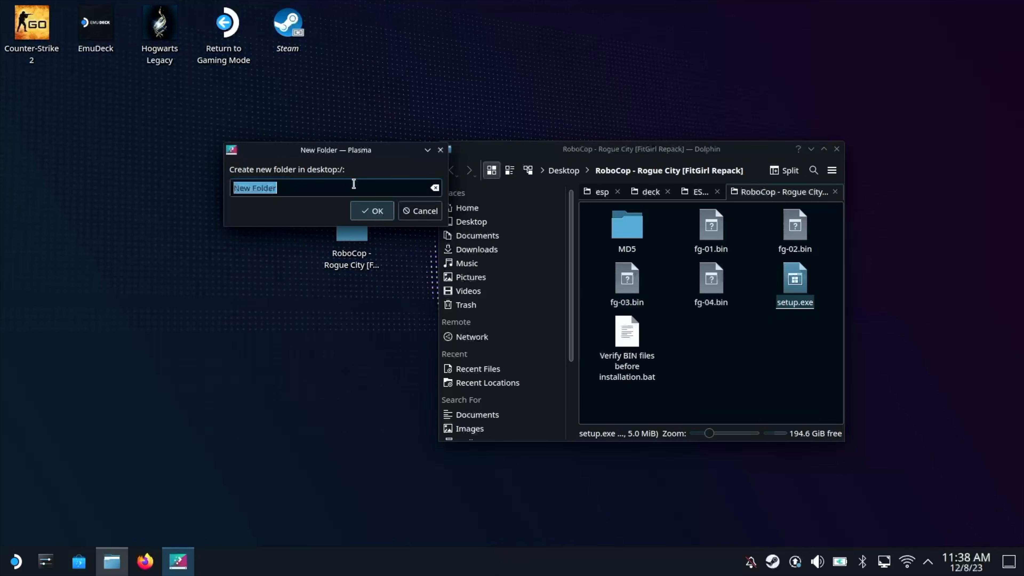
pyautogui.write('Games')
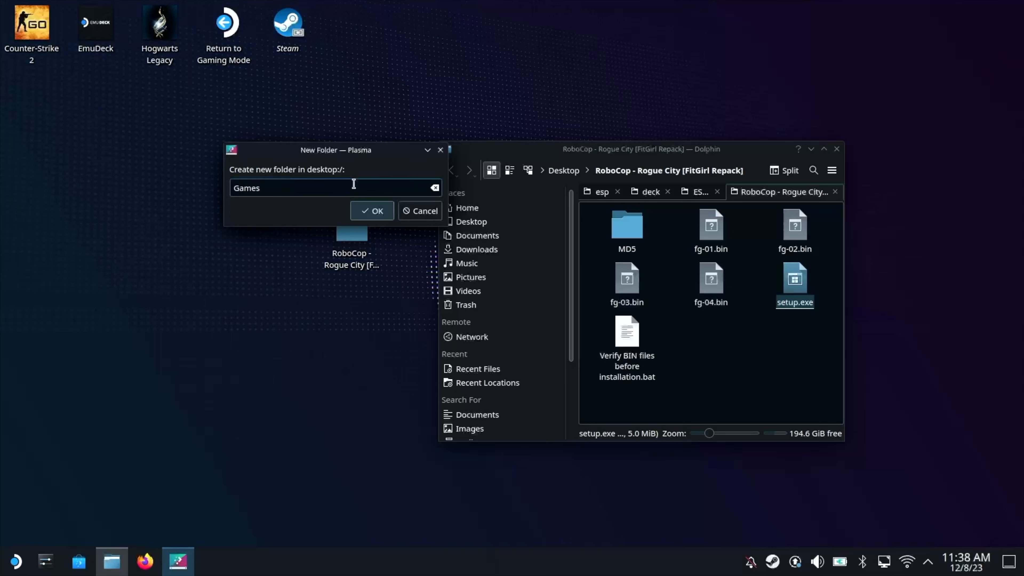
pyautogui.click(371, 210)
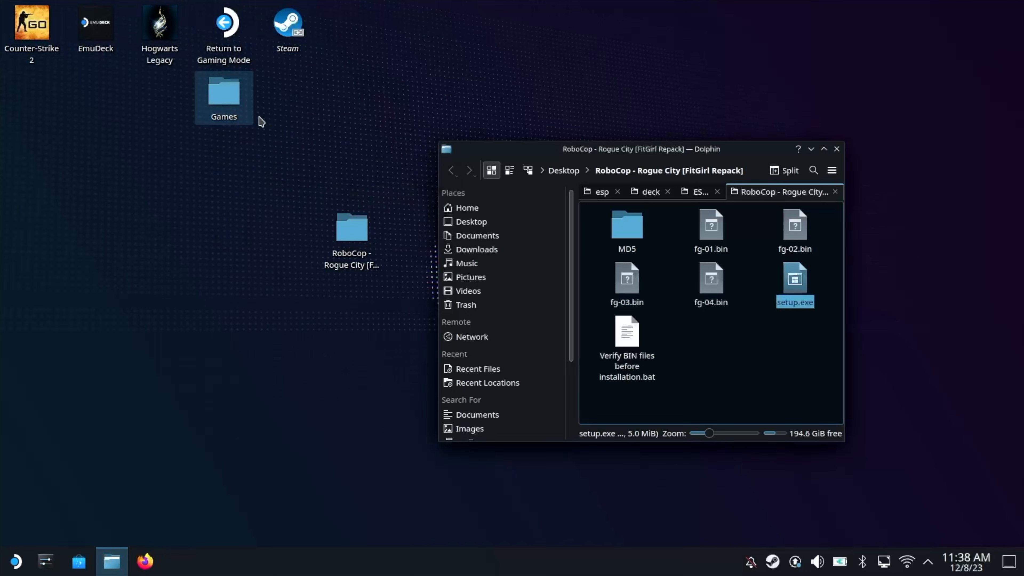
pyautogui.moveTo(223, 97); pyautogui.dragTo(352, 29)
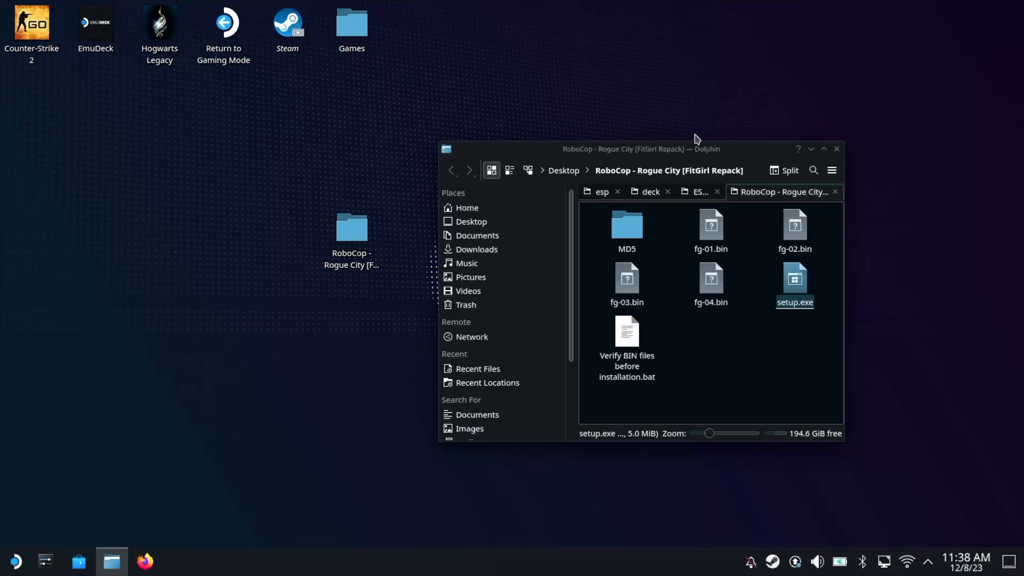
pyautogui.moveTo(824, 149)
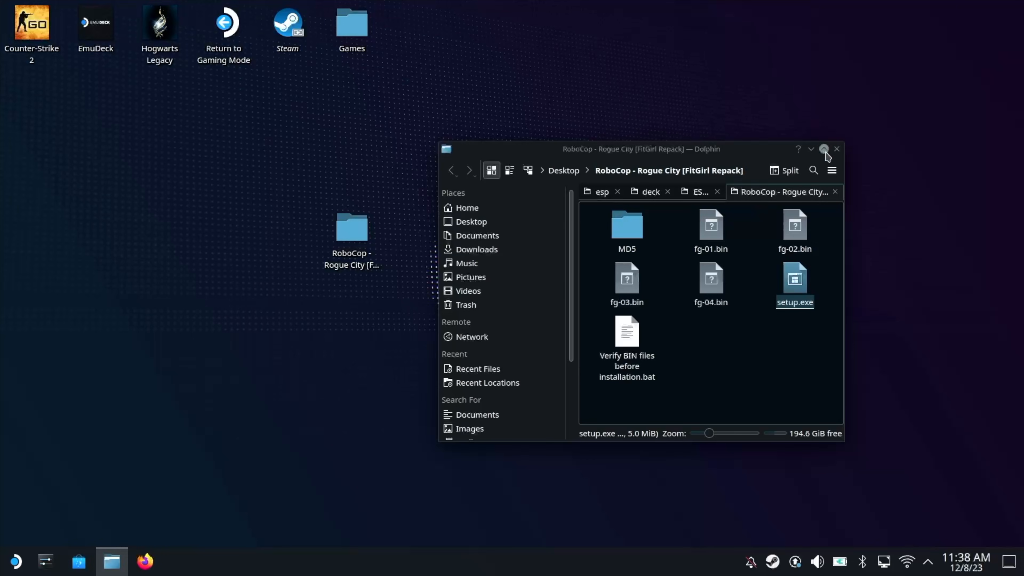
pyautogui.click(823, 150)
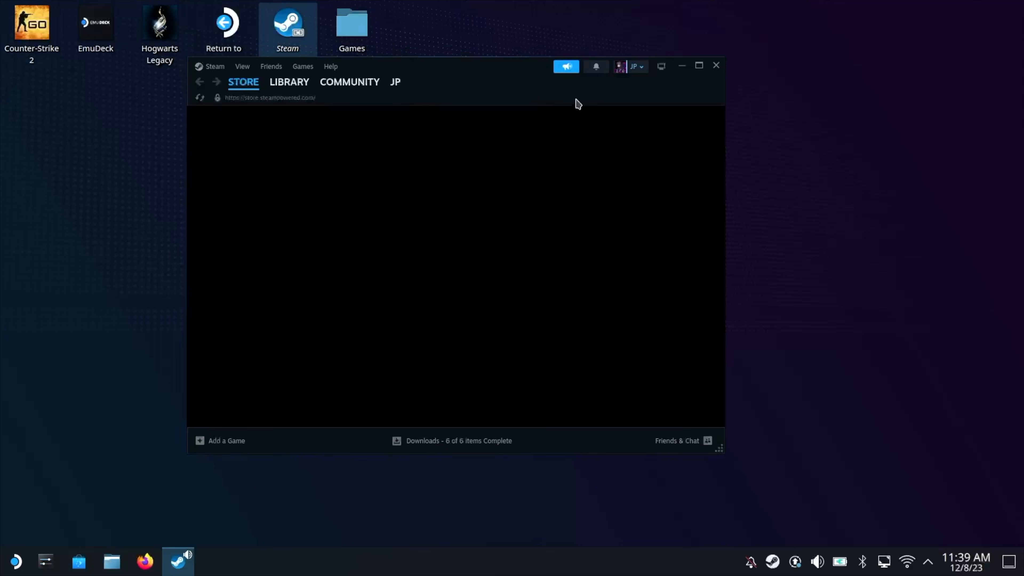
# Locate the setup.exe entry in the Steam library and bring up its Properties.
pyautogui.click(289, 82)
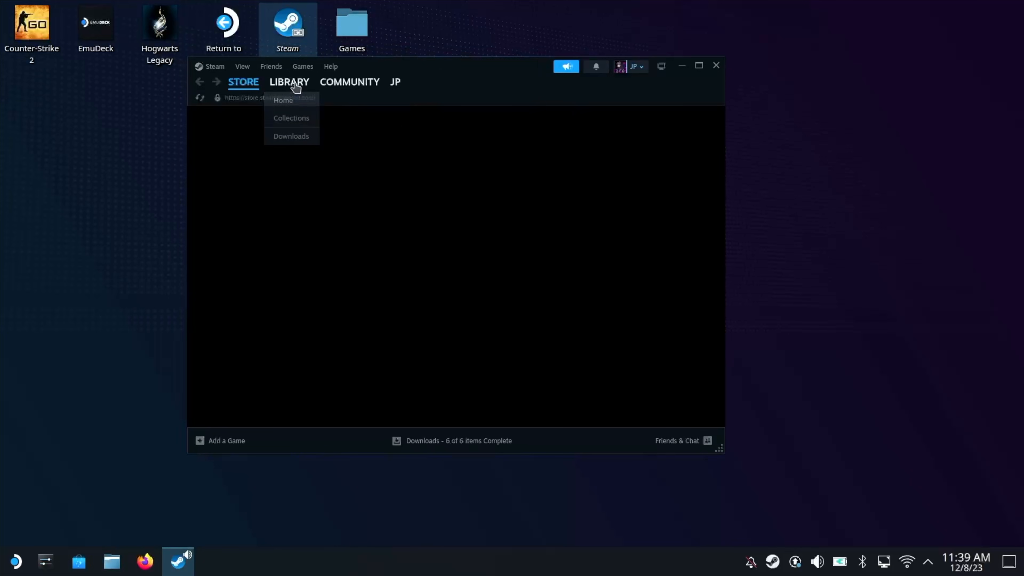
pyautogui.click(283, 100)
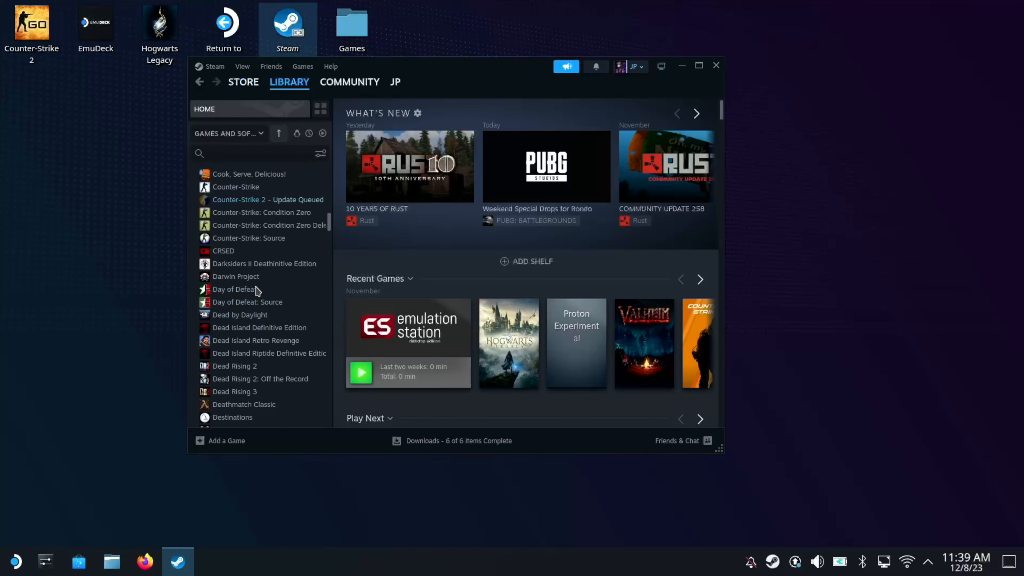
pyautogui.scroll(-3)
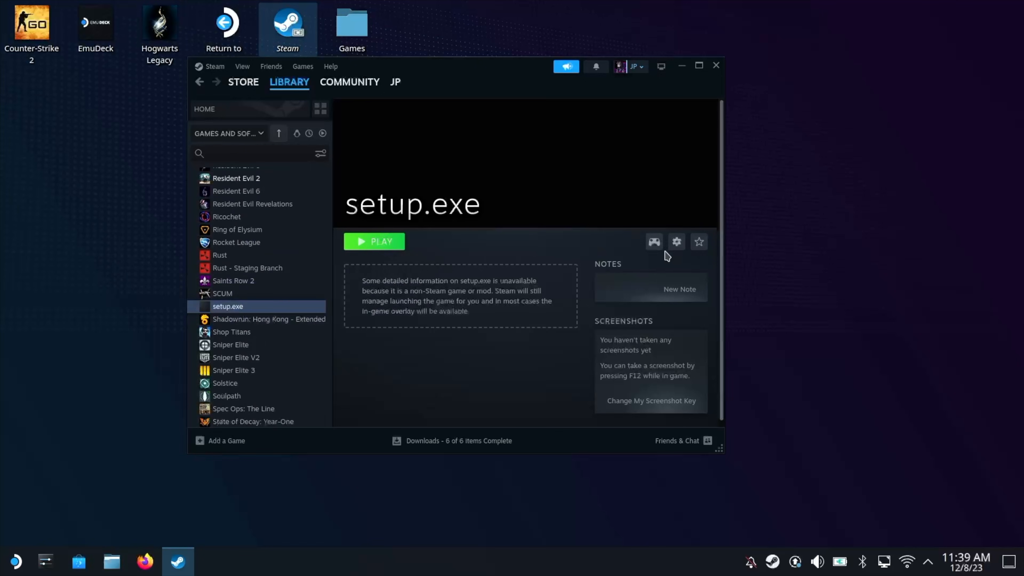
pyautogui.click(676, 242)
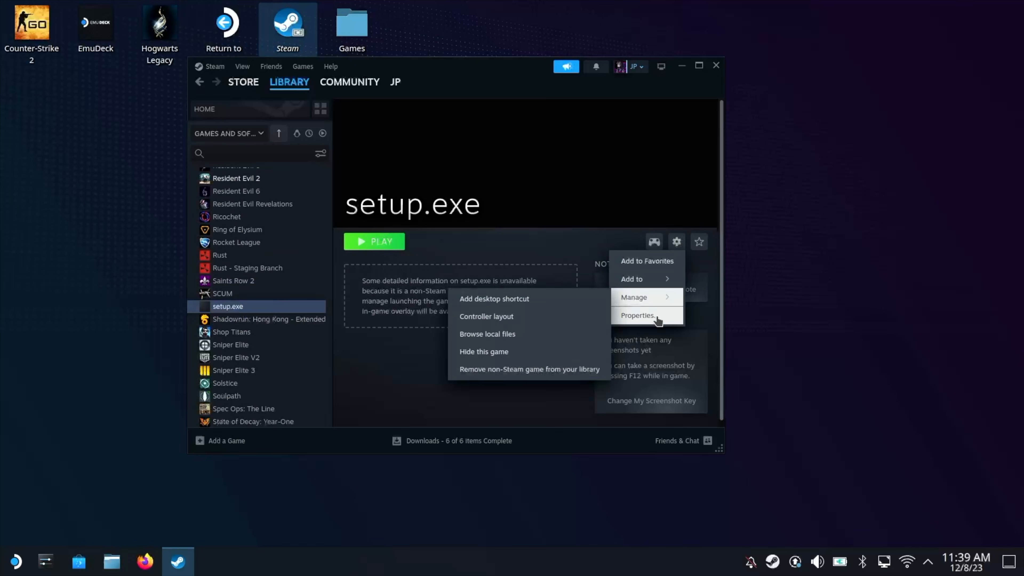
pyautogui.click(638, 315)
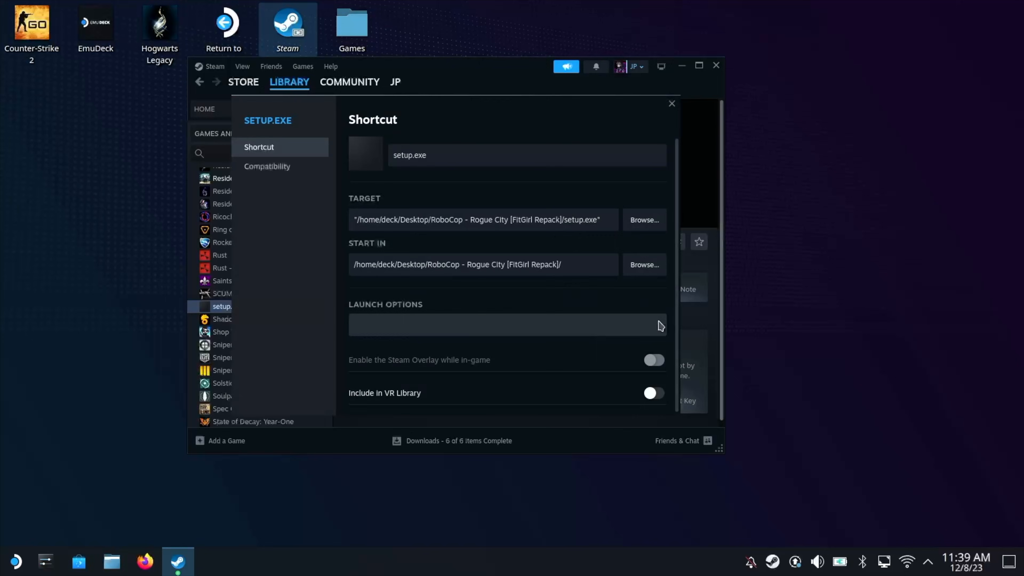
# Force Proton Experimental as setup.exe's compatibility tool and close Properties.
pyautogui.click(267, 166)
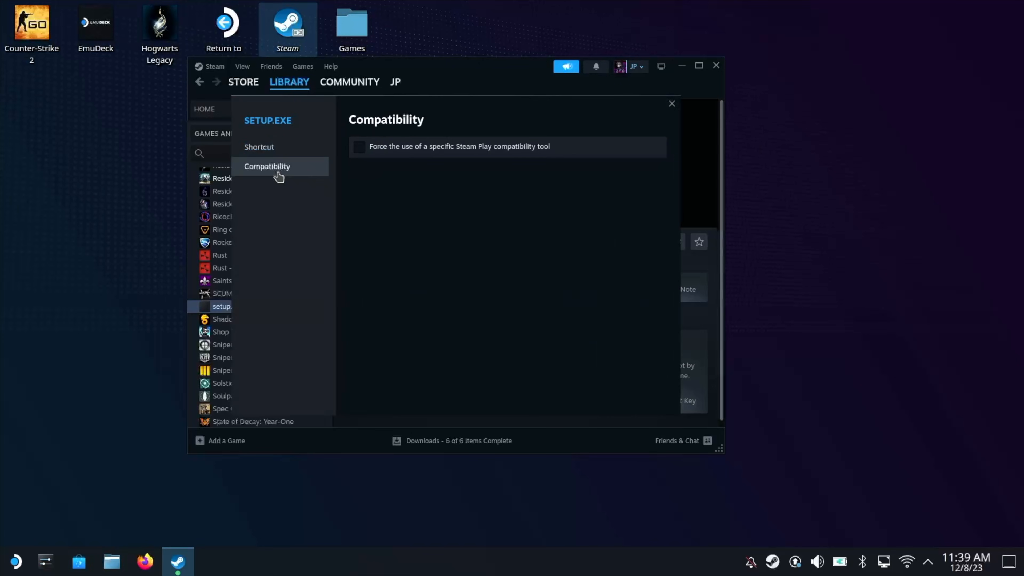
pyautogui.click(359, 147)
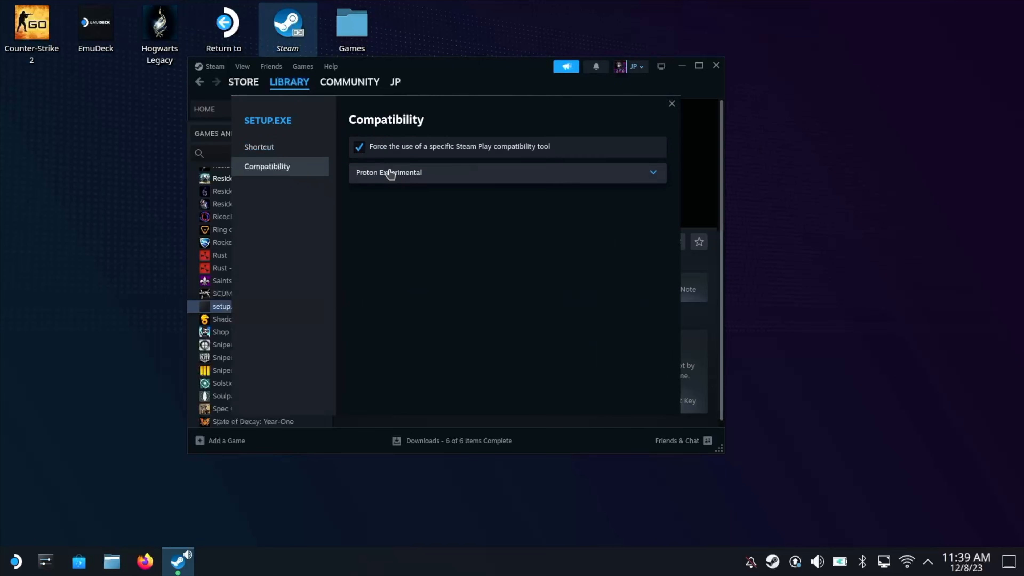
pyautogui.click(503, 172)
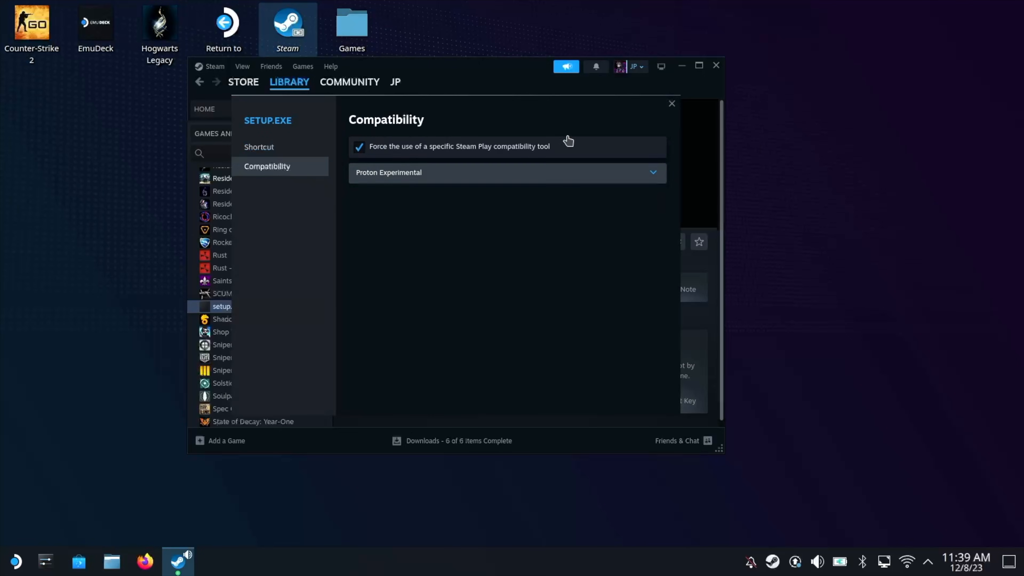
pyautogui.click(672, 104)
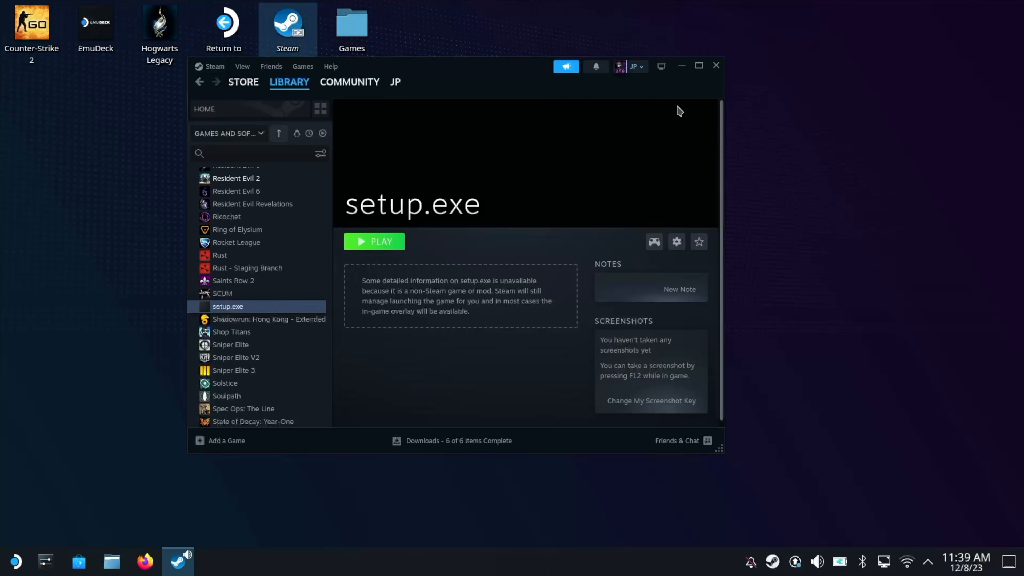
pyautogui.moveTo(386, 251)
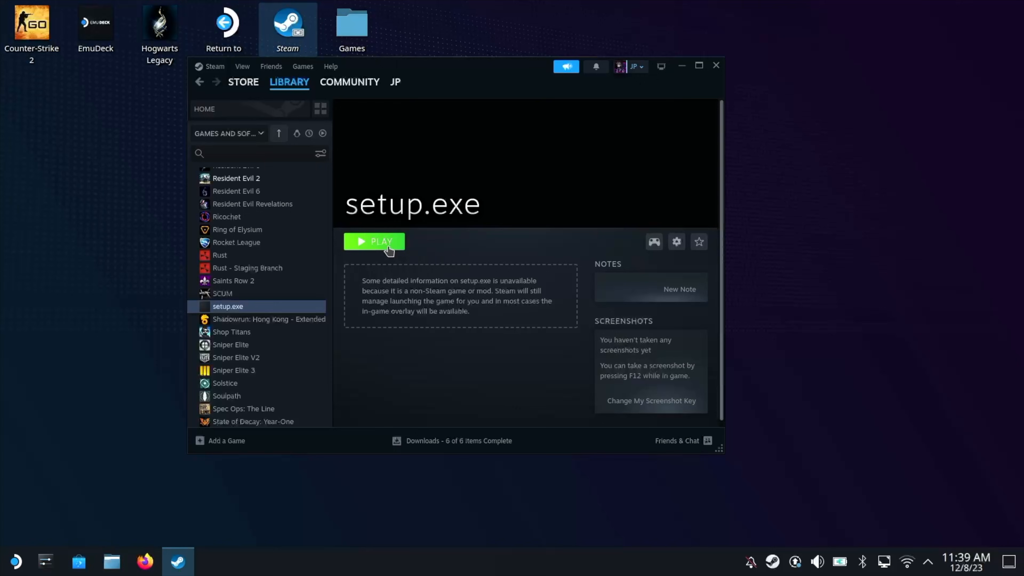
# Launch setup.exe from Steam with English as the language and pass the intro pages.
pyautogui.click(376, 241)
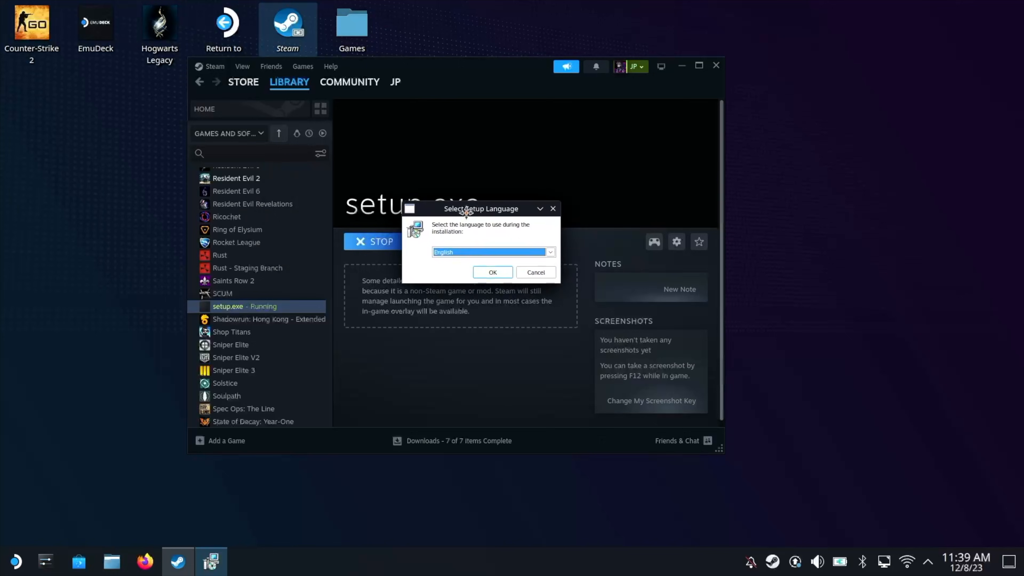
pyautogui.click(493, 272)
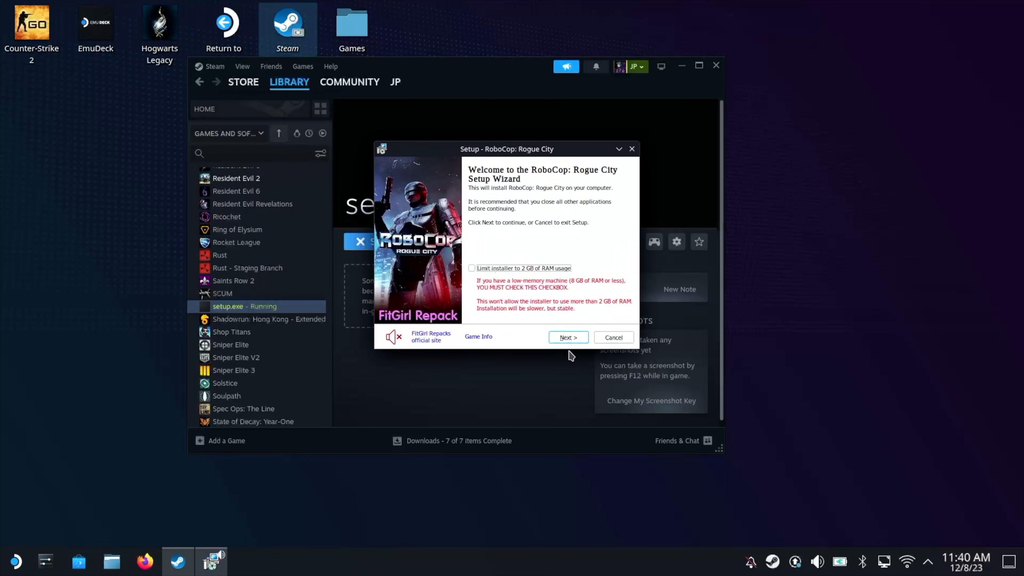
pyautogui.click(568, 337)
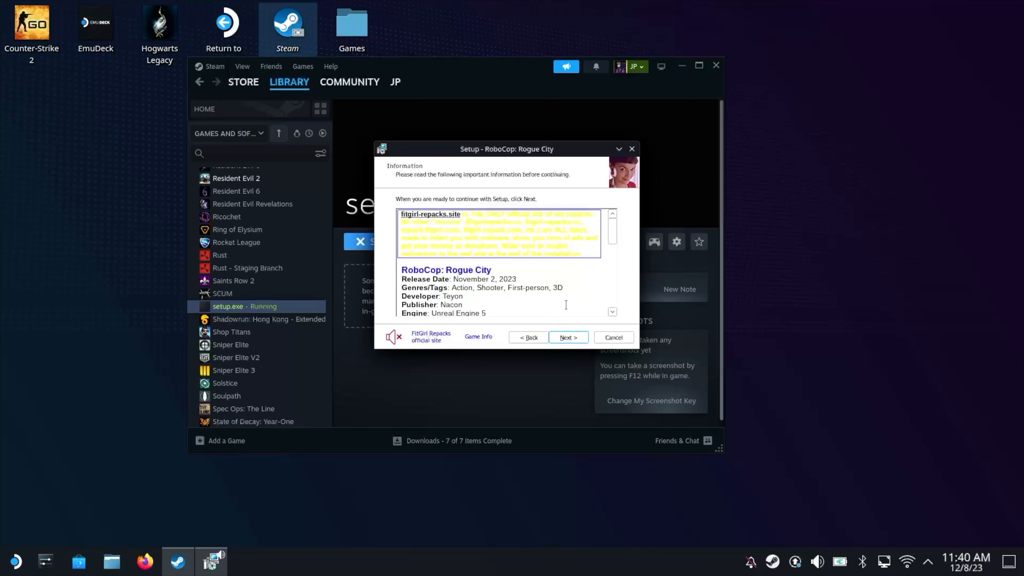
pyautogui.click(568, 337)
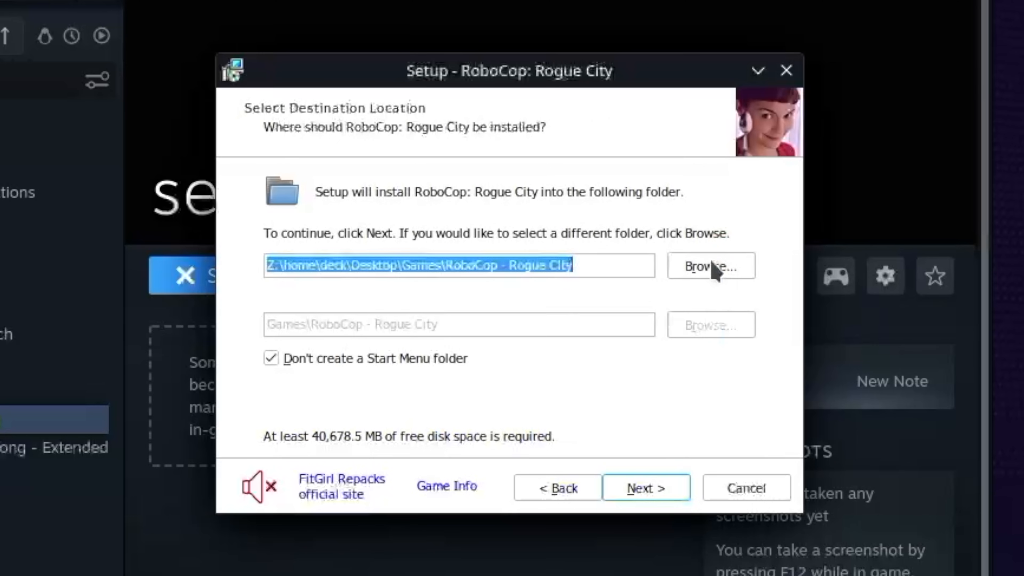
# Point the install path to the desktop Games\RoboCop - Rogue City folder and continue.
pyautogui.click(711, 266)
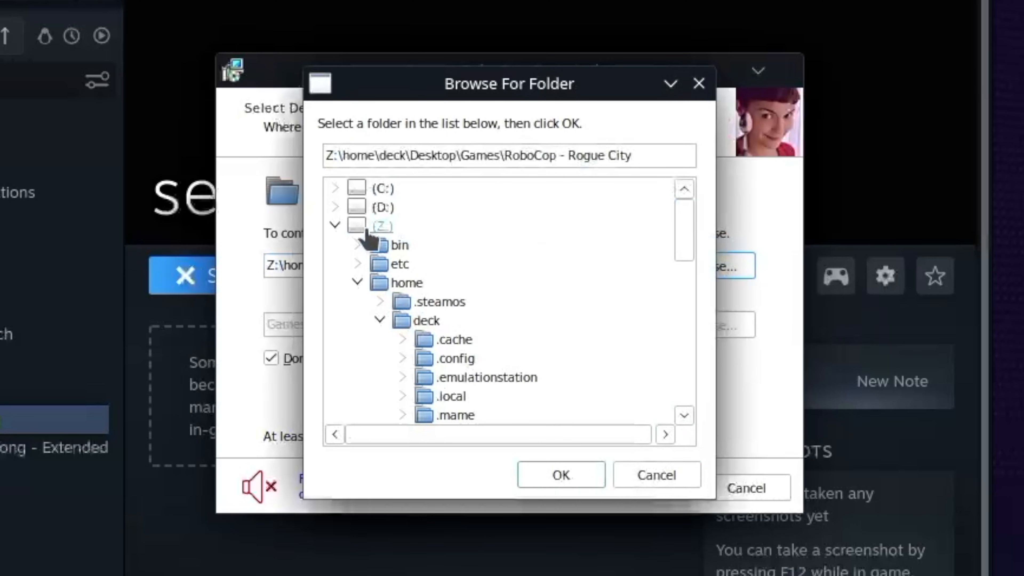
pyautogui.click(404, 282)
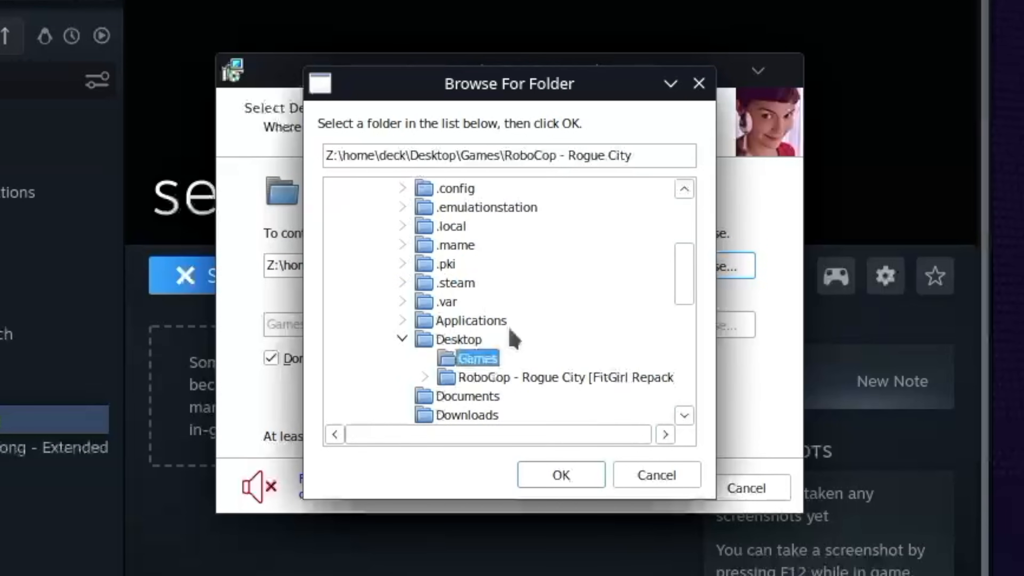
pyautogui.moveTo(485, 366)
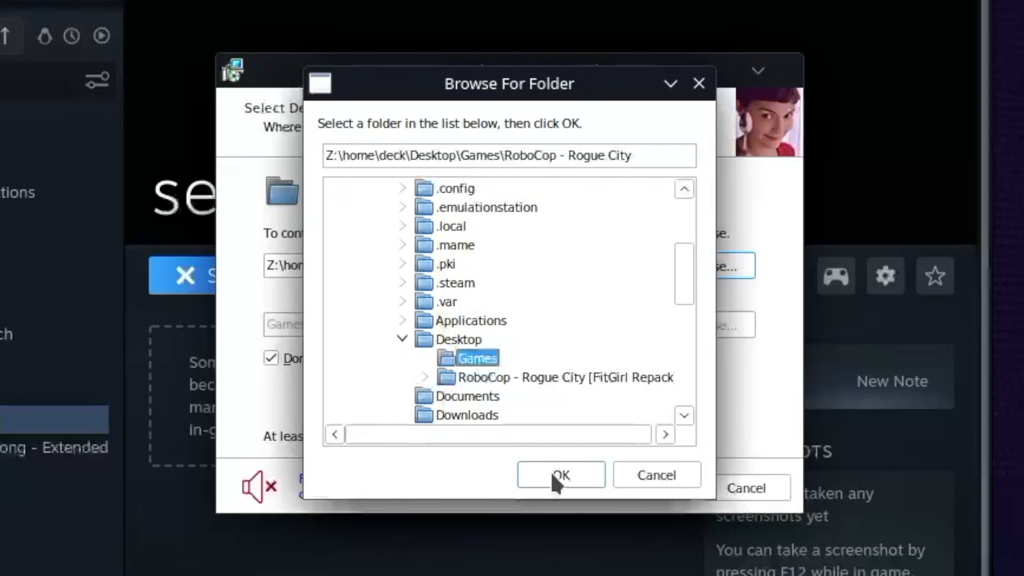
pyautogui.click(560, 480)
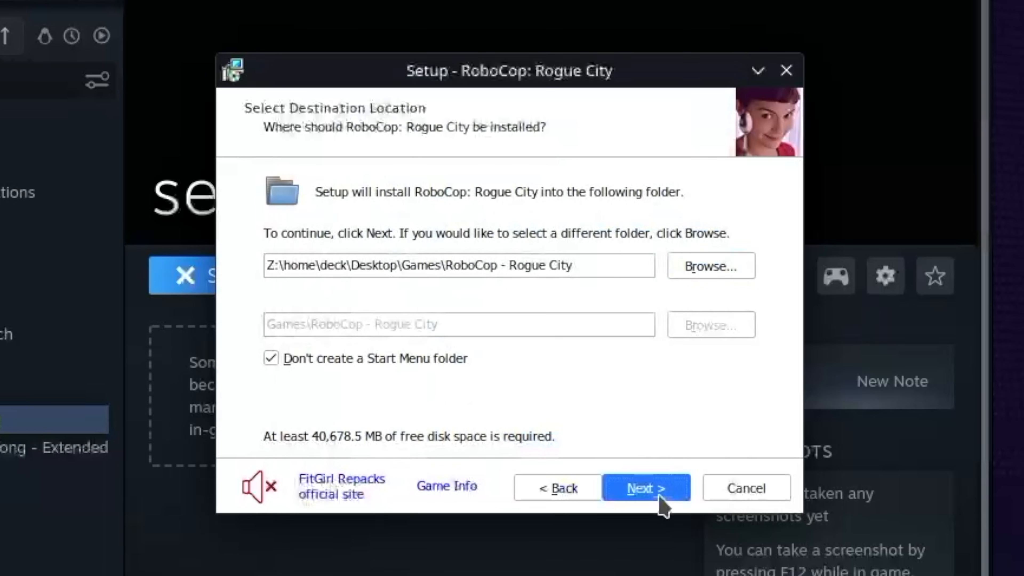
pyautogui.click(647, 490)
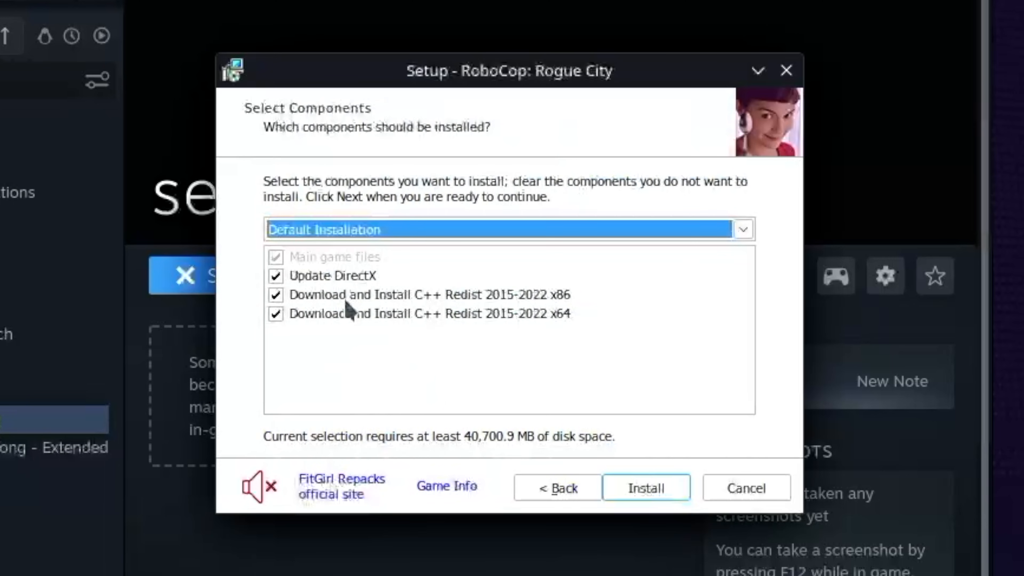
# Leave out the DirectX and C++ redistributable extras and start the install.
pyautogui.click(276, 295)
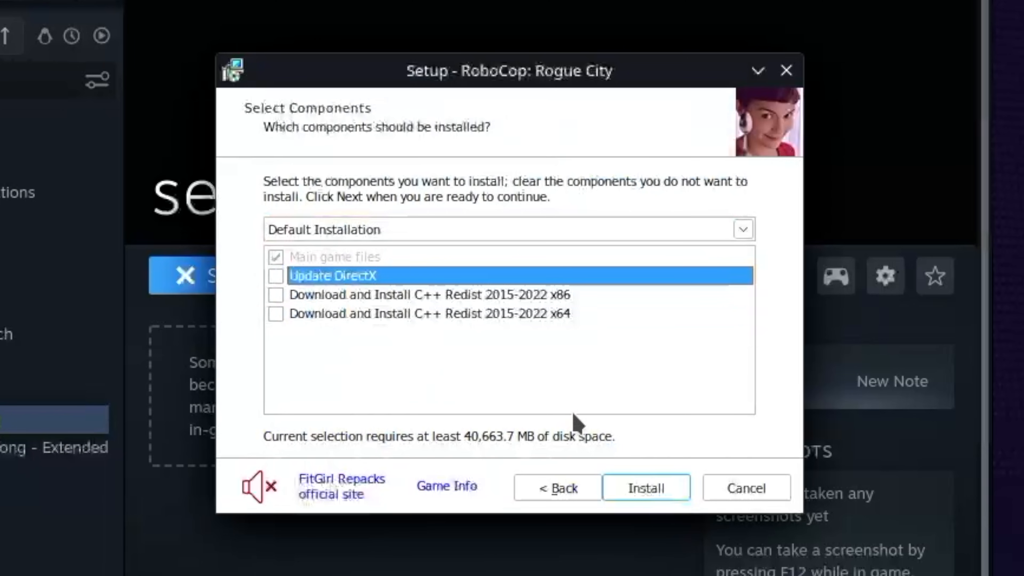
pyautogui.click(645, 488)
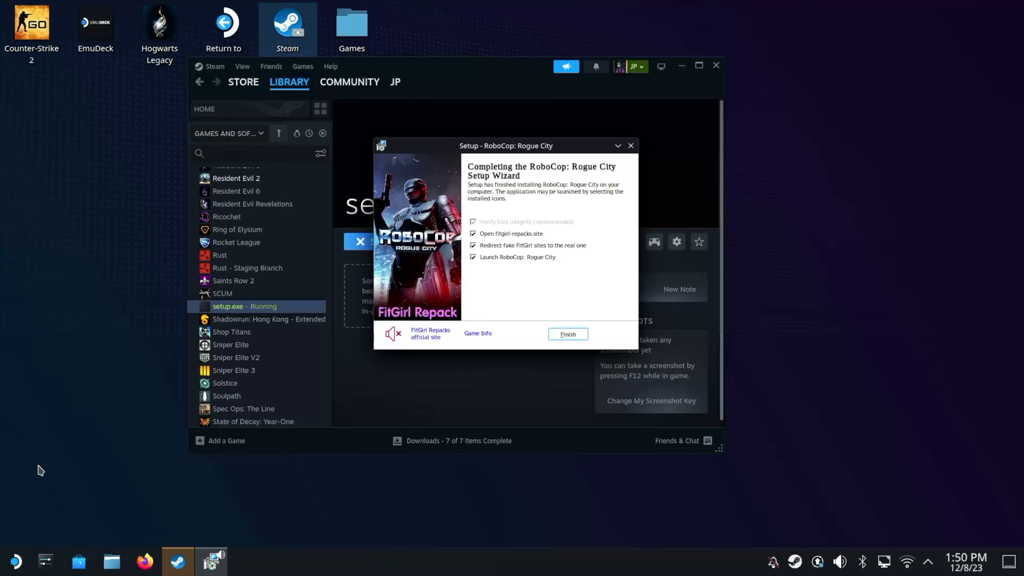
pyautogui.moveTo(517, 308)
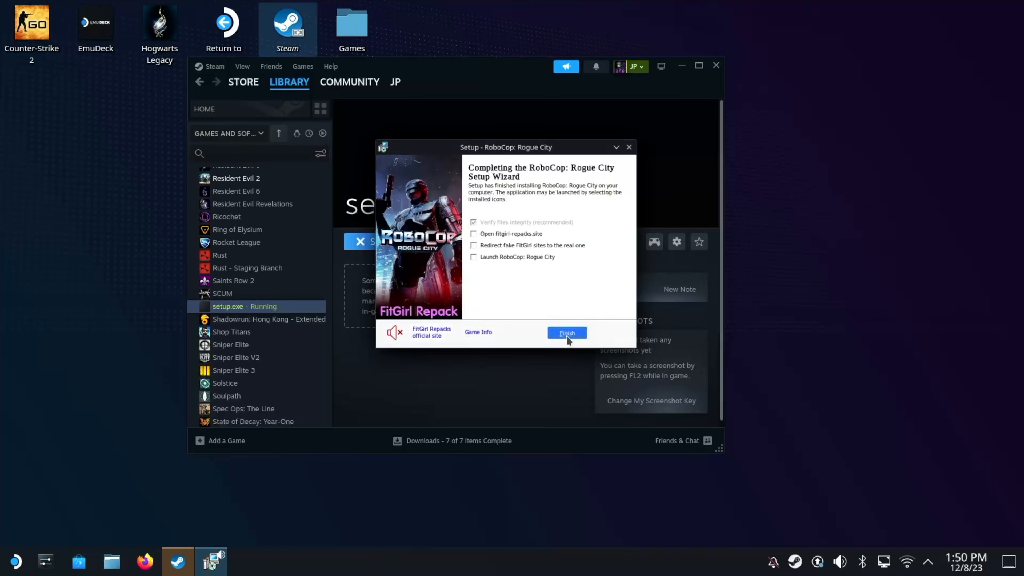
# Finish the setup wizard, dismiss the file check, and remove setup.exe from the library.
pyautogui.click(567, 333)
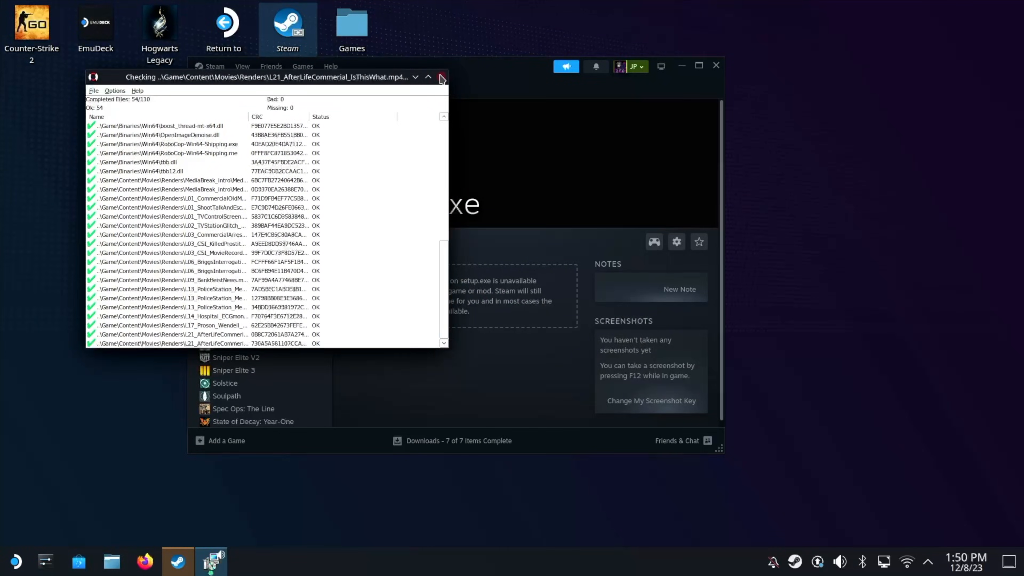
pyautogui.click(442, 77)
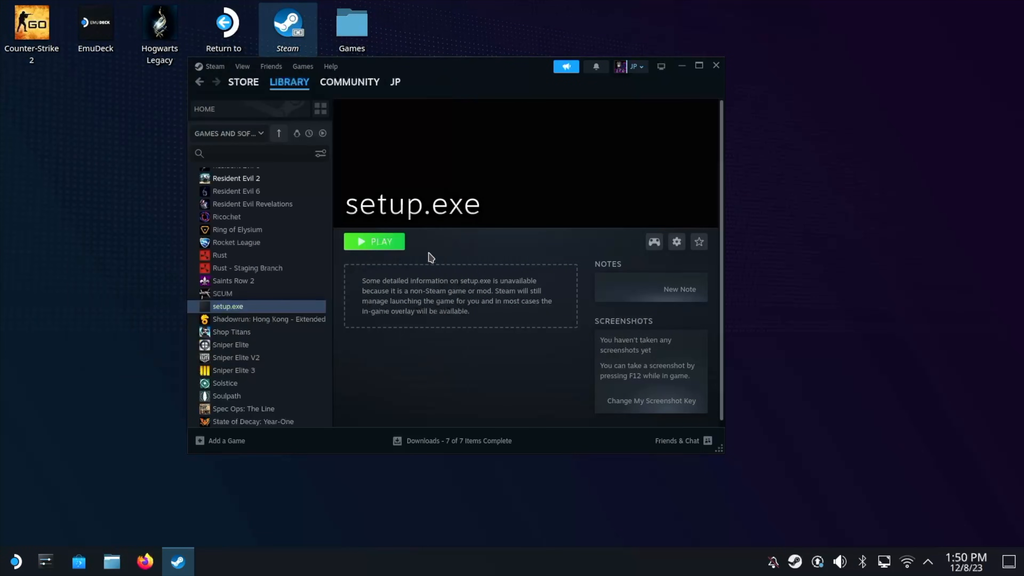
pyautogui.moveTo(425, 303)
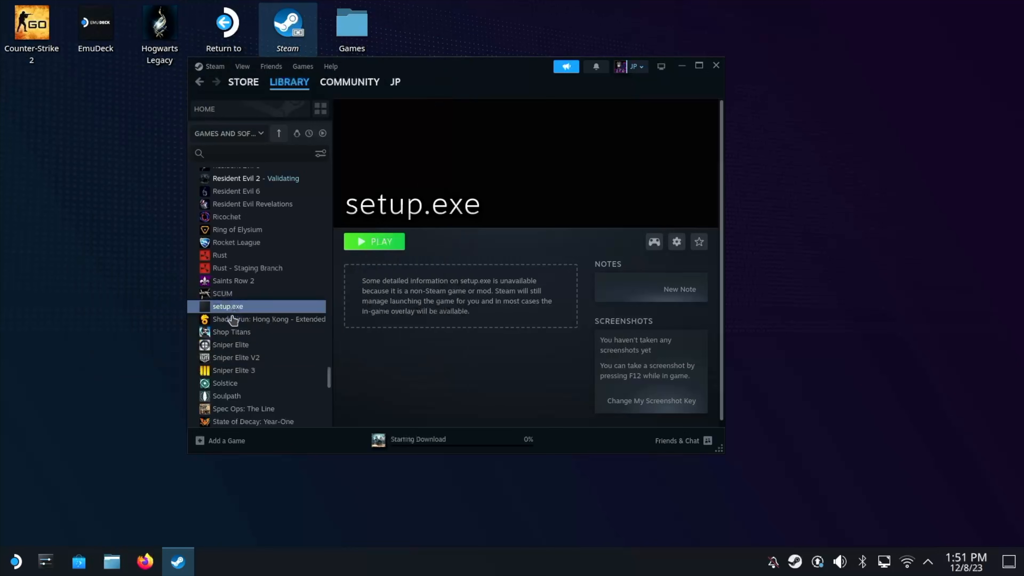
pyautogui.rightClick(228, 306)
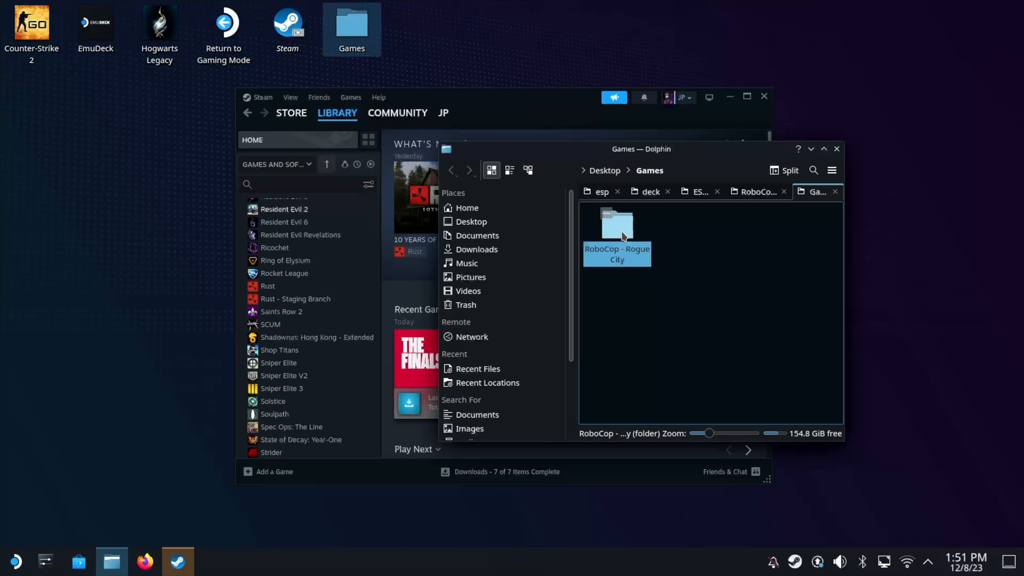
# Add RoboCop.exe from Games > RoboCop - Rogue City to Steam as a non-Steam game.
pyautogui.doubleClick(615, 225)
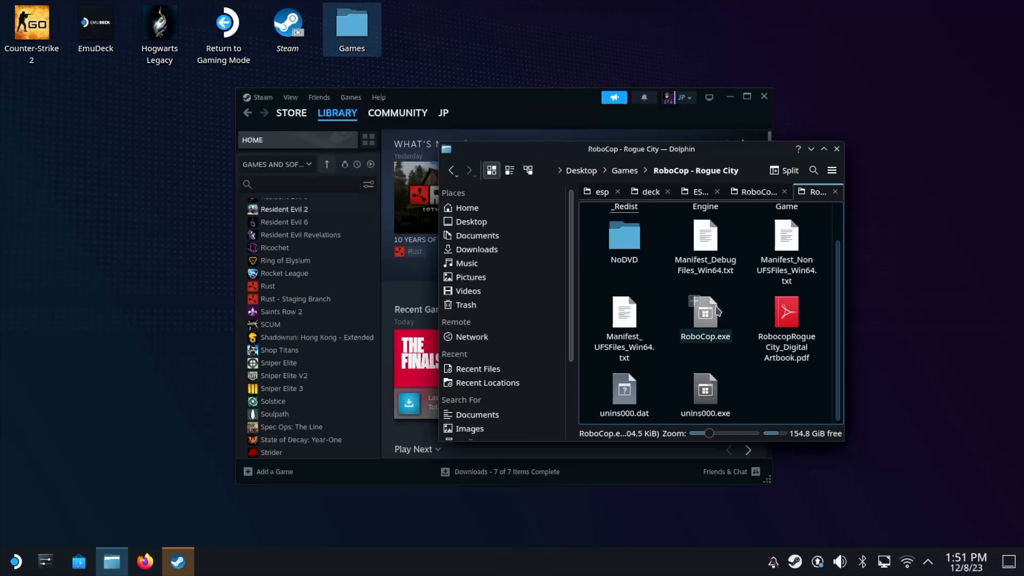
pyautogui.rightClick(705, 312)
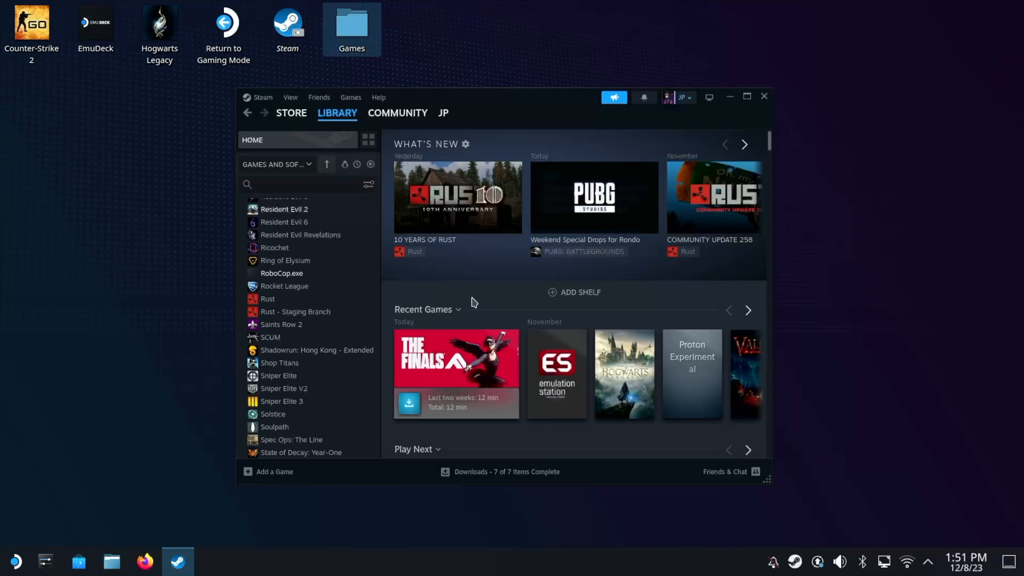
# Force Proton Experimental for the RoboCop.exe entry and launch it once.
pyautogui.click(282, 273)
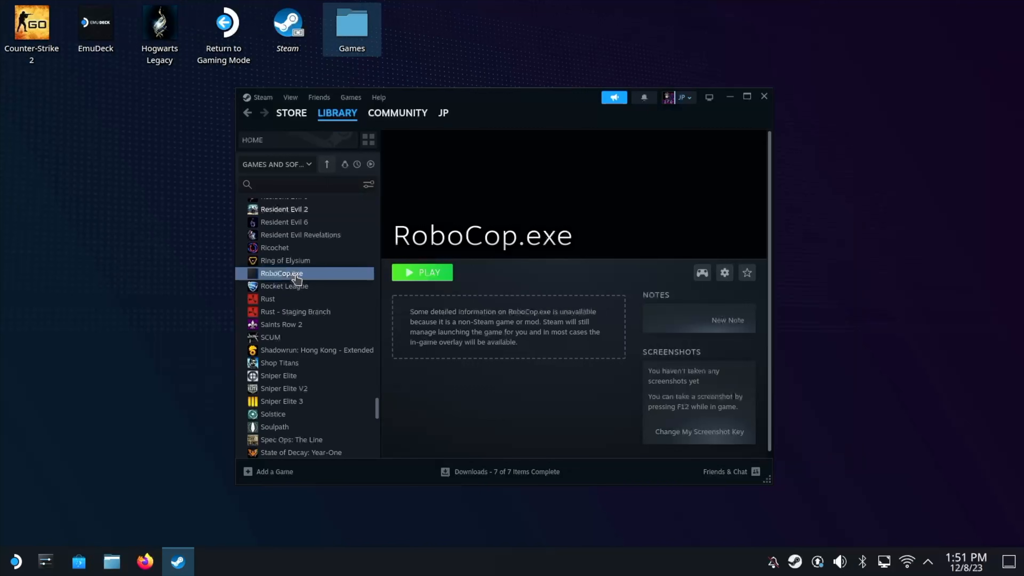
pyautogui.click(724, 273)
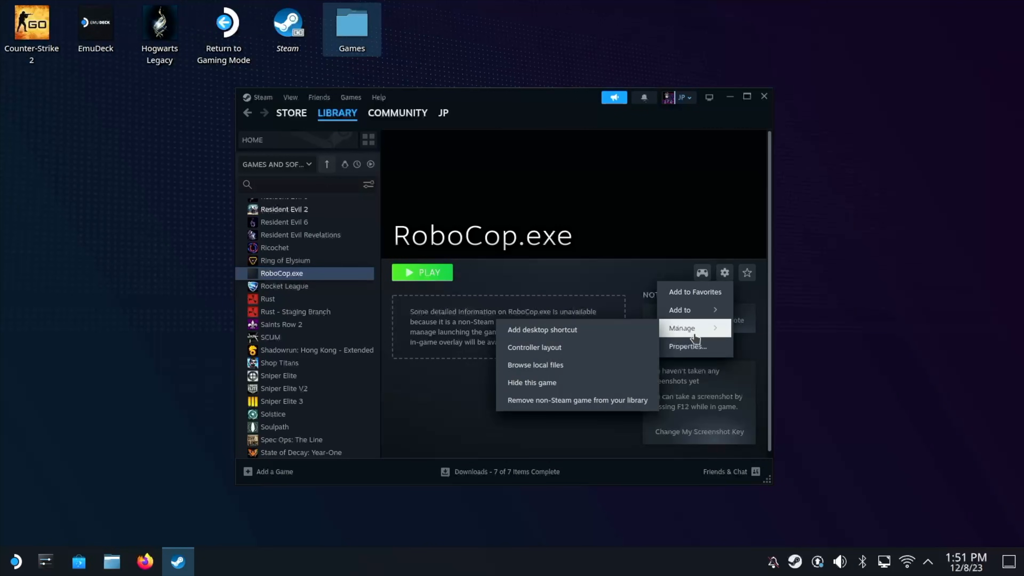
pyautogui.click(688, 346)
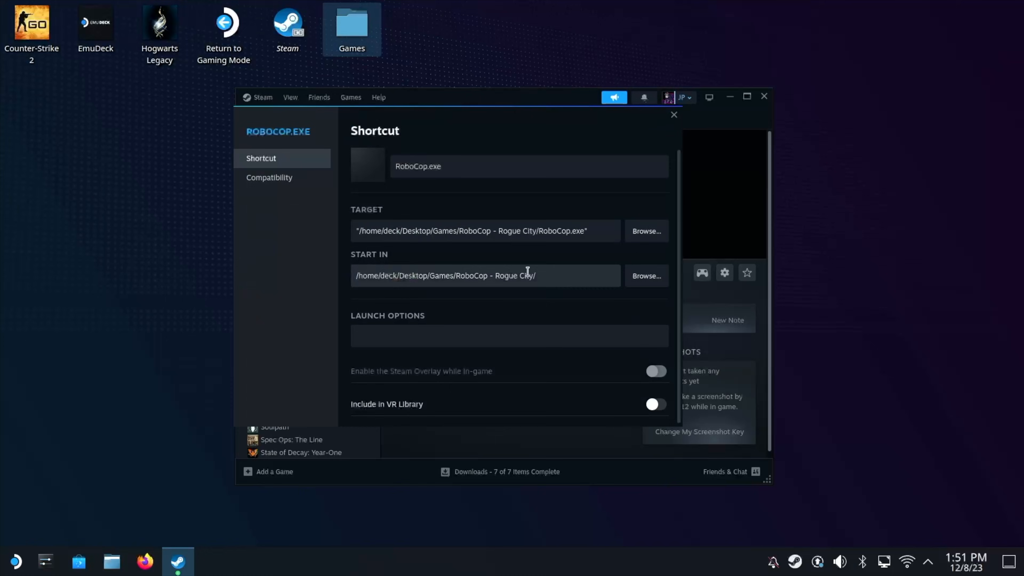
pyautogui.click(269, 177)
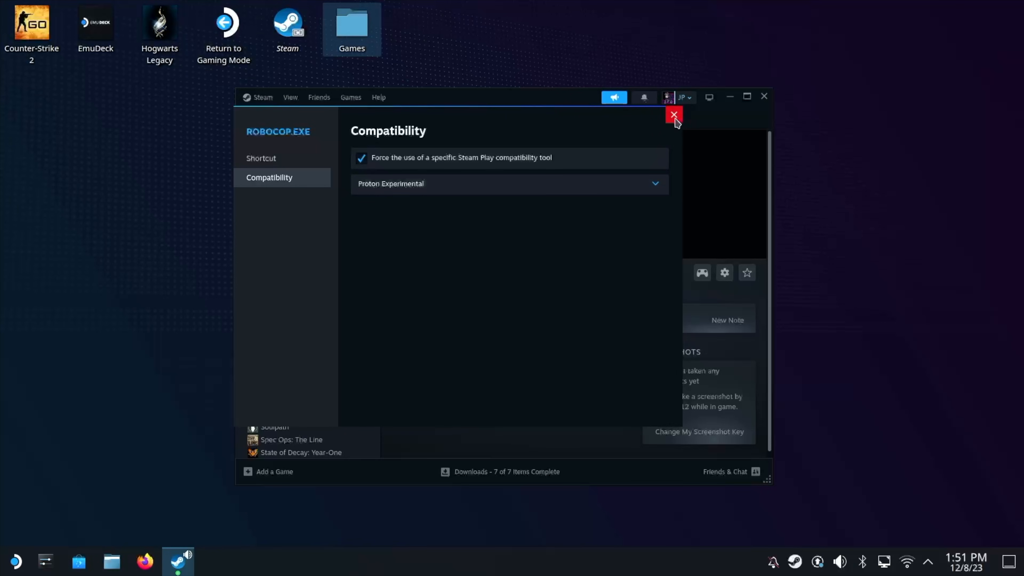
pyautogui.click(673, 114)
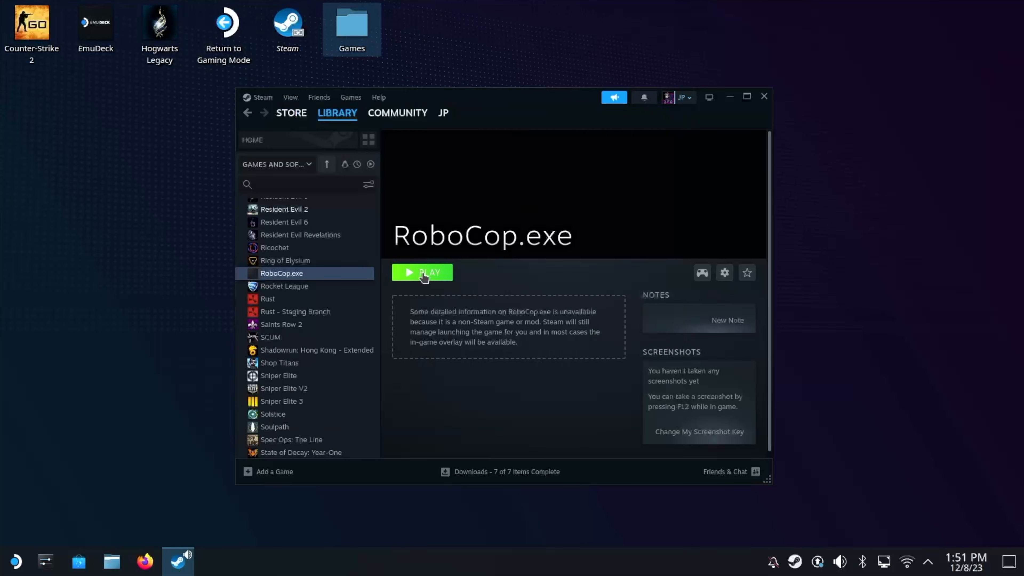
pyautogui.click(422, 272)
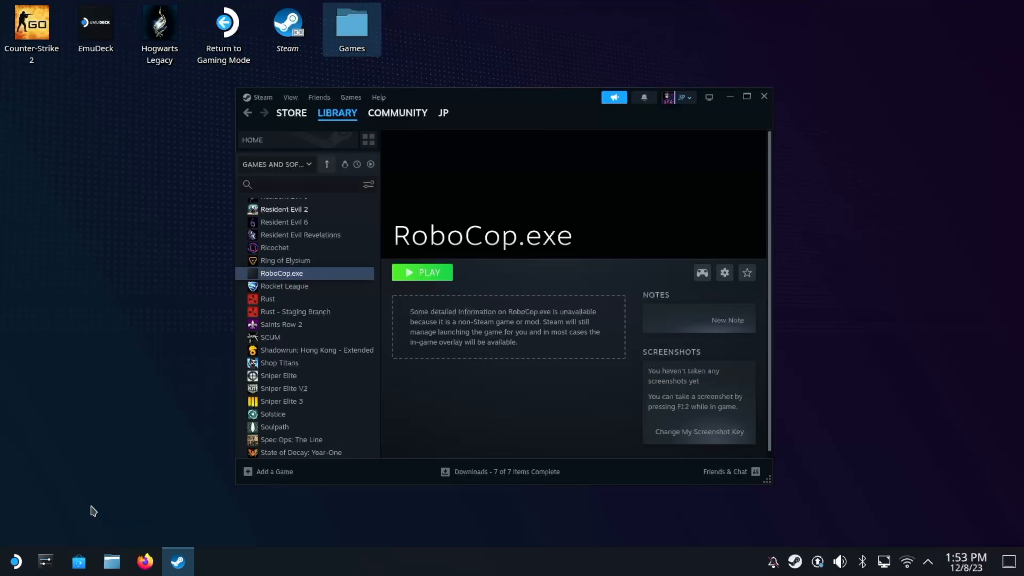
pyautogui.moveTo(122, 506)
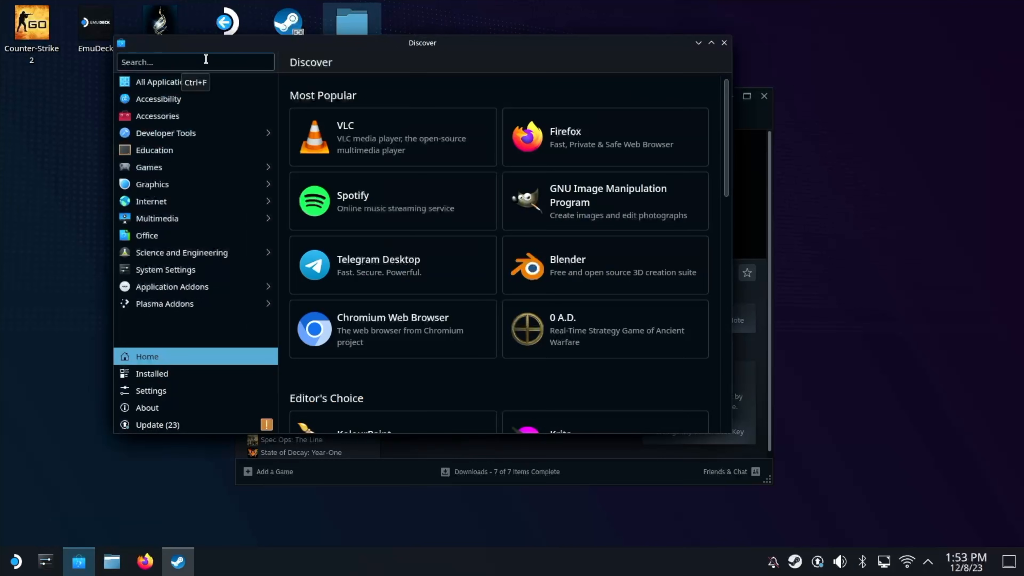
# Search the Discover store for protontricks.
pyautogui.write('protontr')
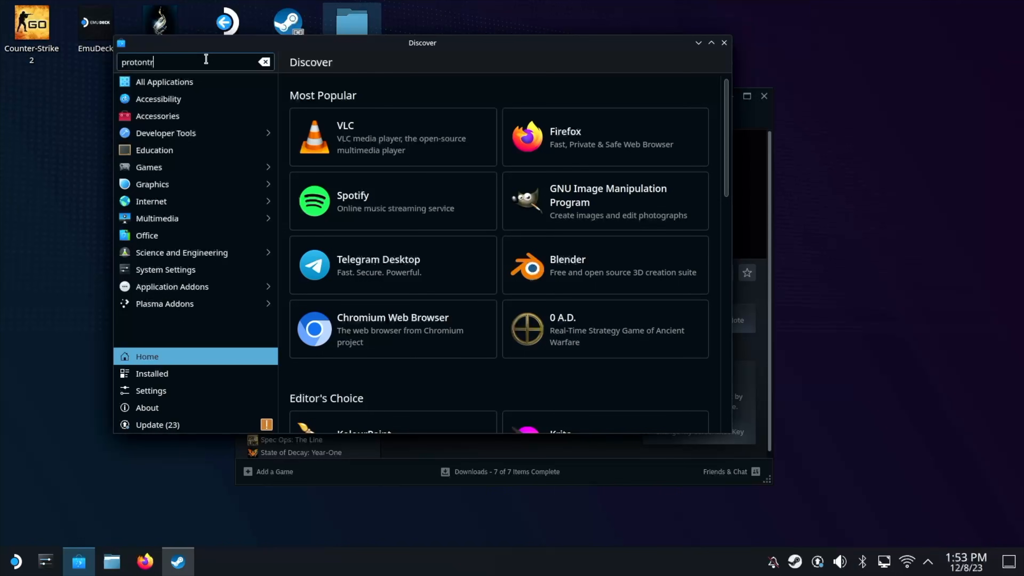
pyautogui.press('Return')
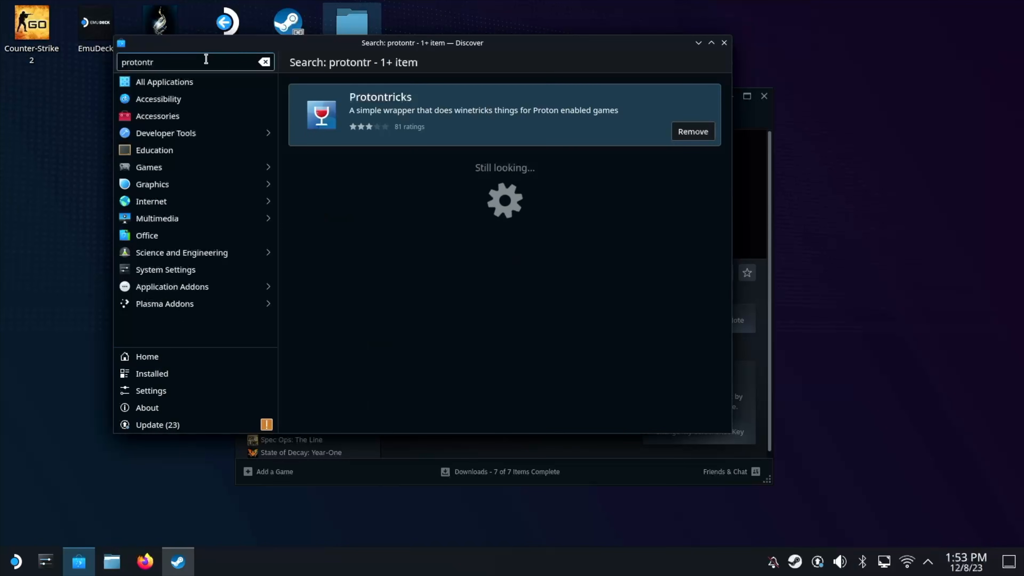
pyautogui.moveTo(489, 135)
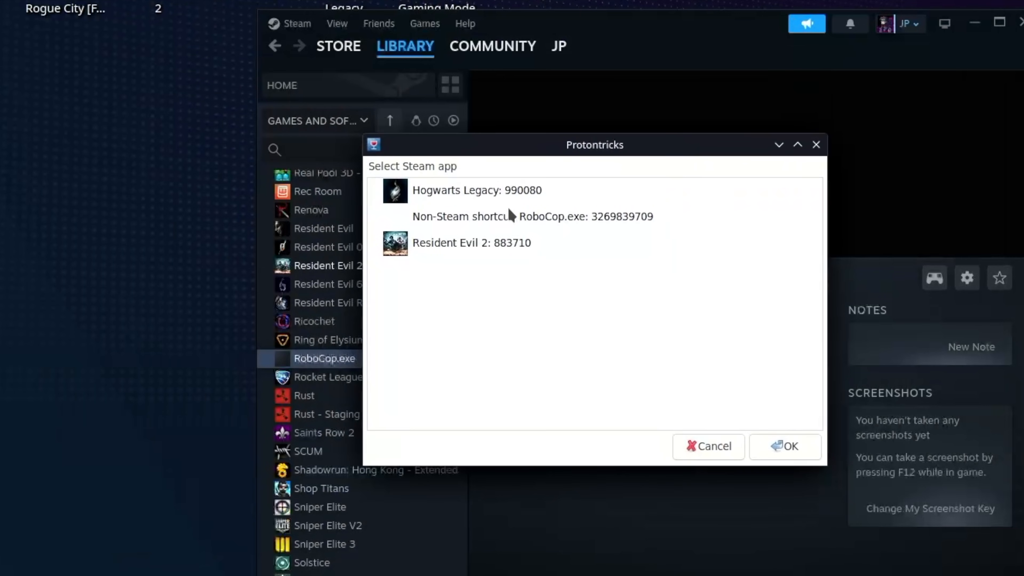
# Pick the RoboCop.exe shortcut's default wineprefix and choose to install a Windows component.
pyautogui.click(515, 216)
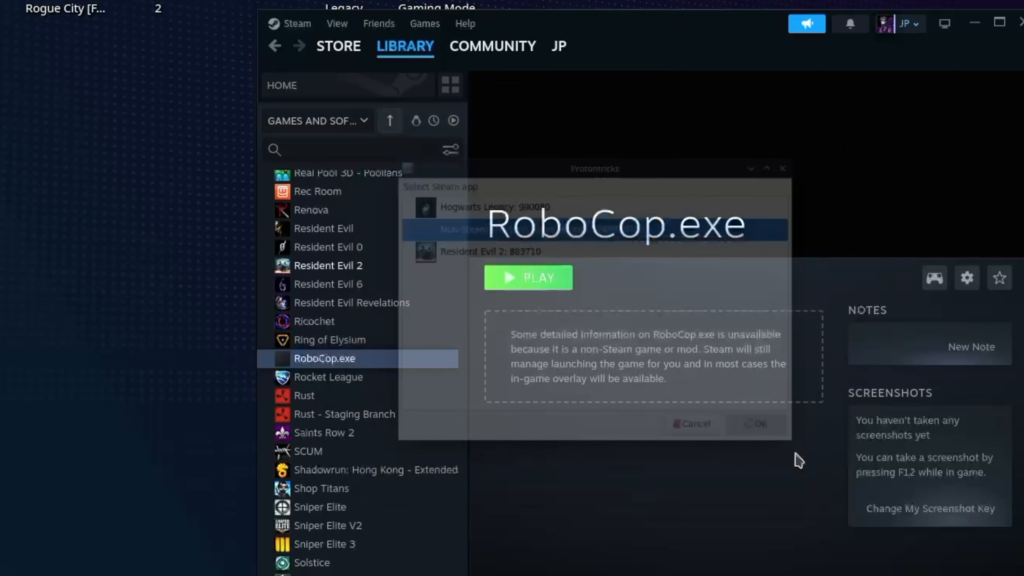
pyautogui.click(693, 423)
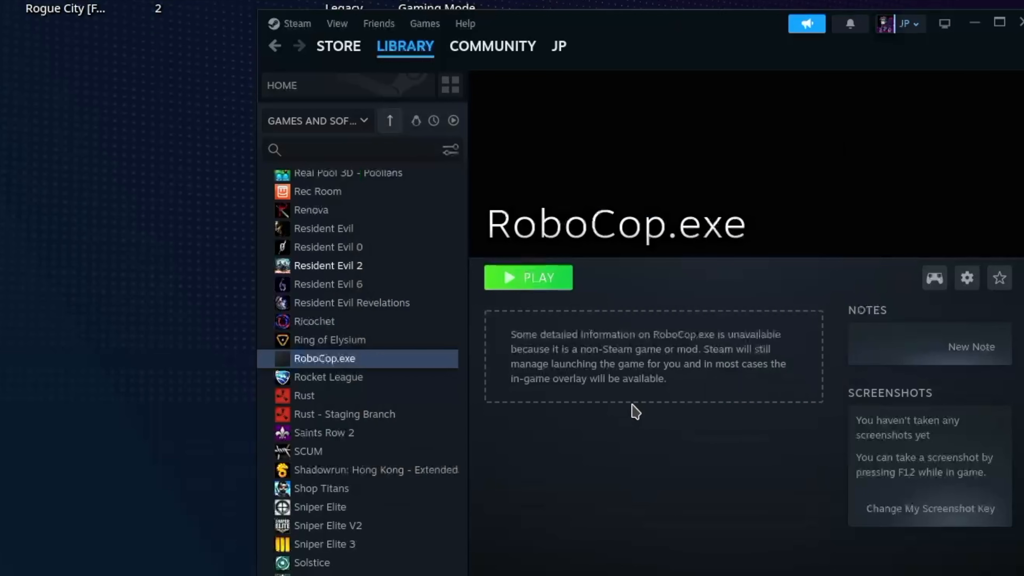
pyautogui.moveTo(573, 374)
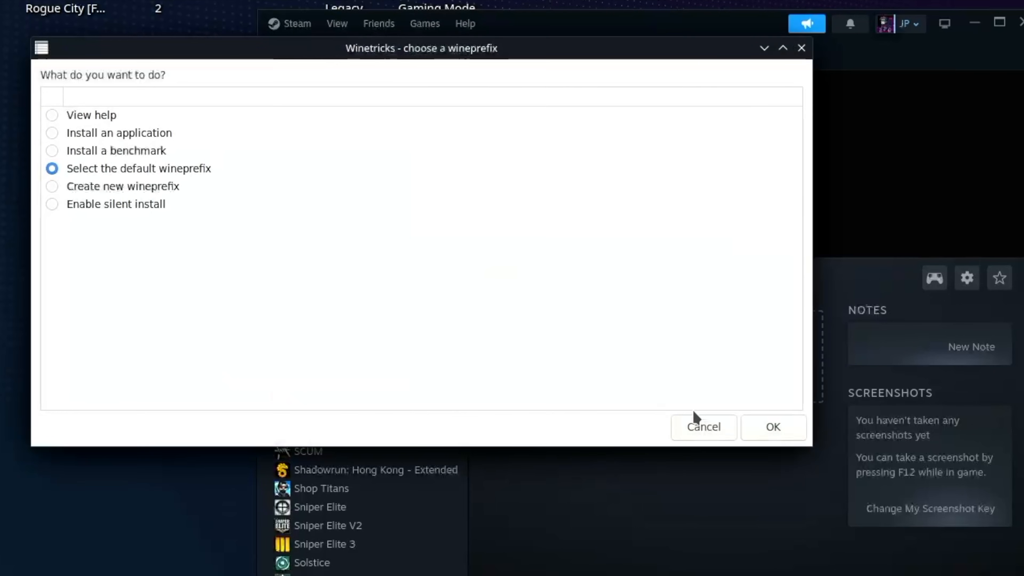
pyautogui.click(773, 427)
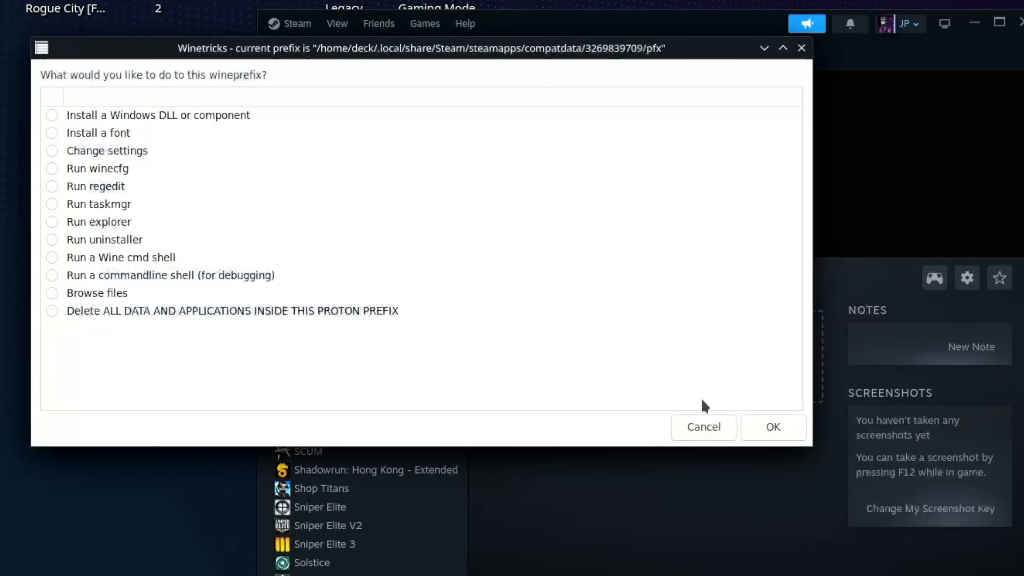
pyautogui.moveTo(140, 124)
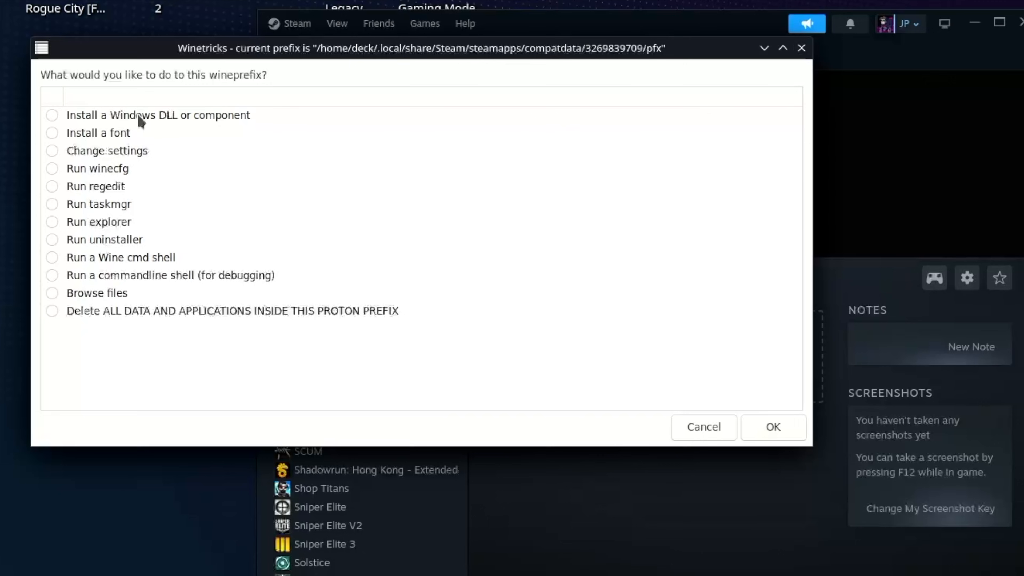
pyautogui.click(136, 115)
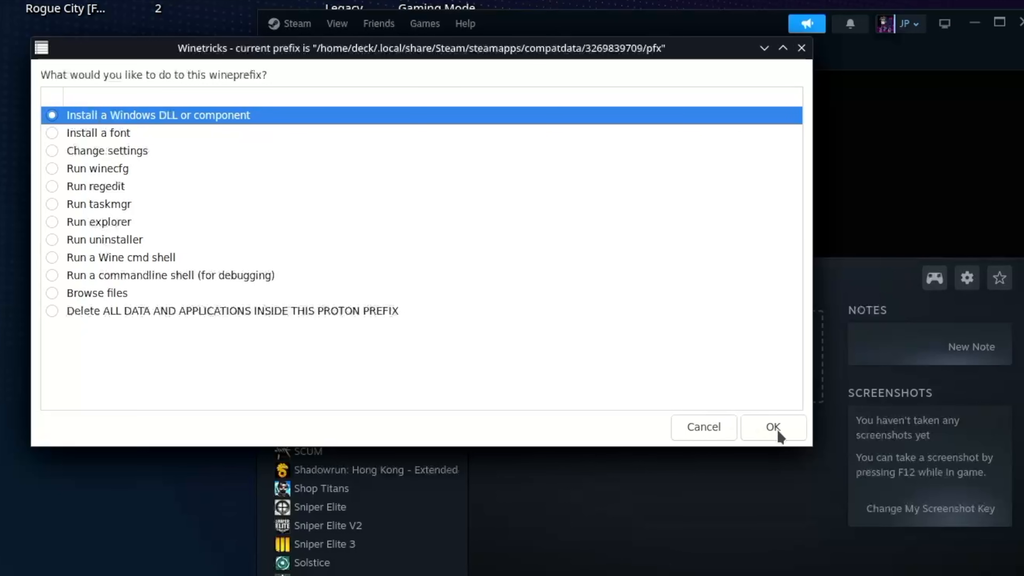
pyautogui.click(773, 426)
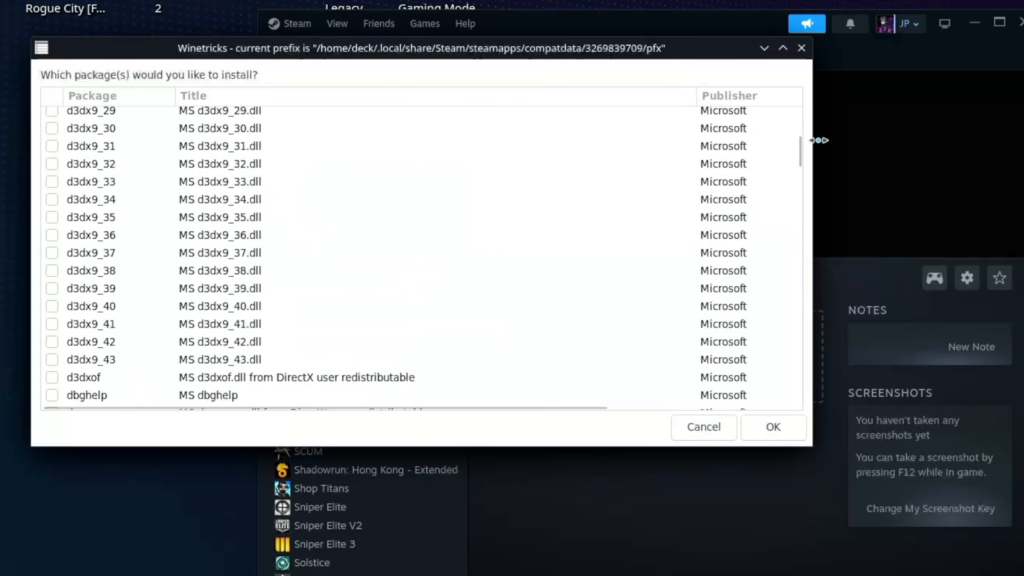
# Select vcrun2022 and confirm installing it into the prefix.
pyautogui.scroll(-3)
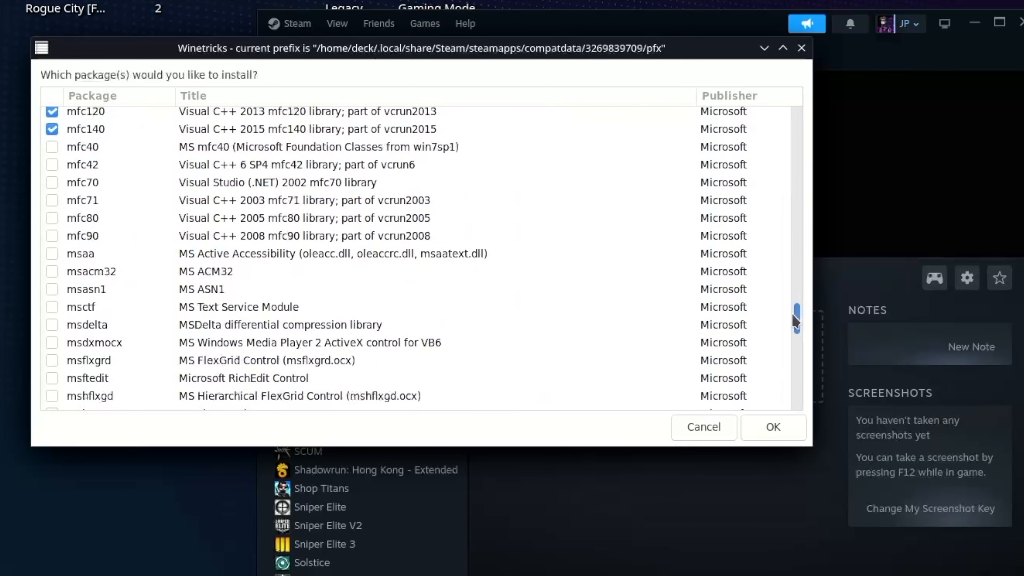
pyautogui.scroll(-3)
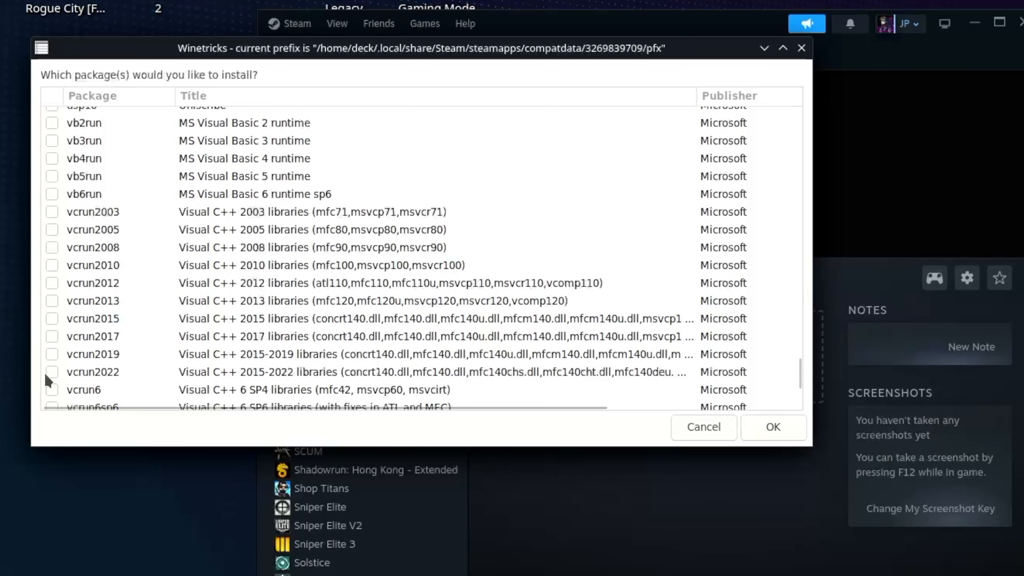
pyautogui.click(52, 372)
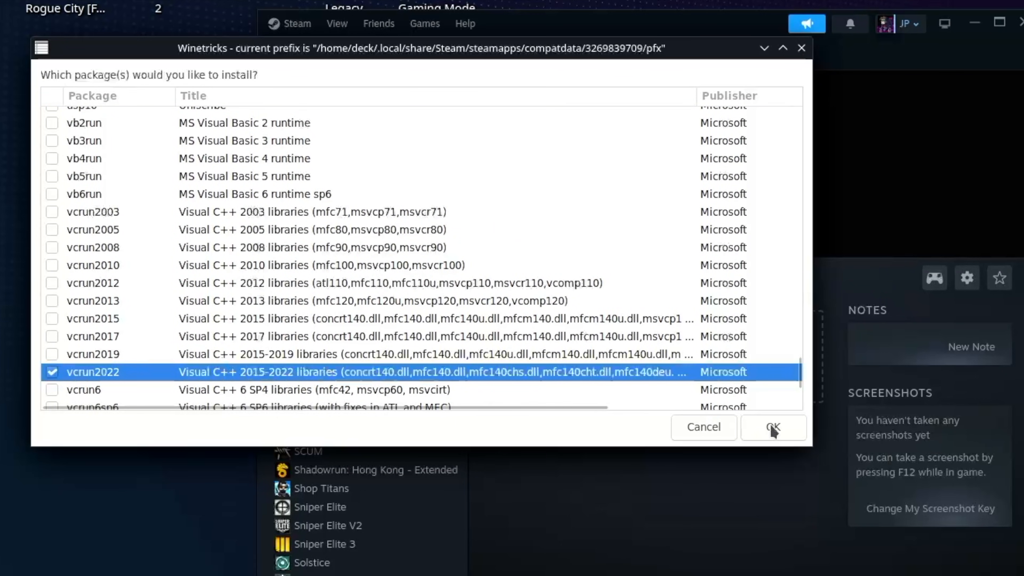
pyautogui.click(773, 427)
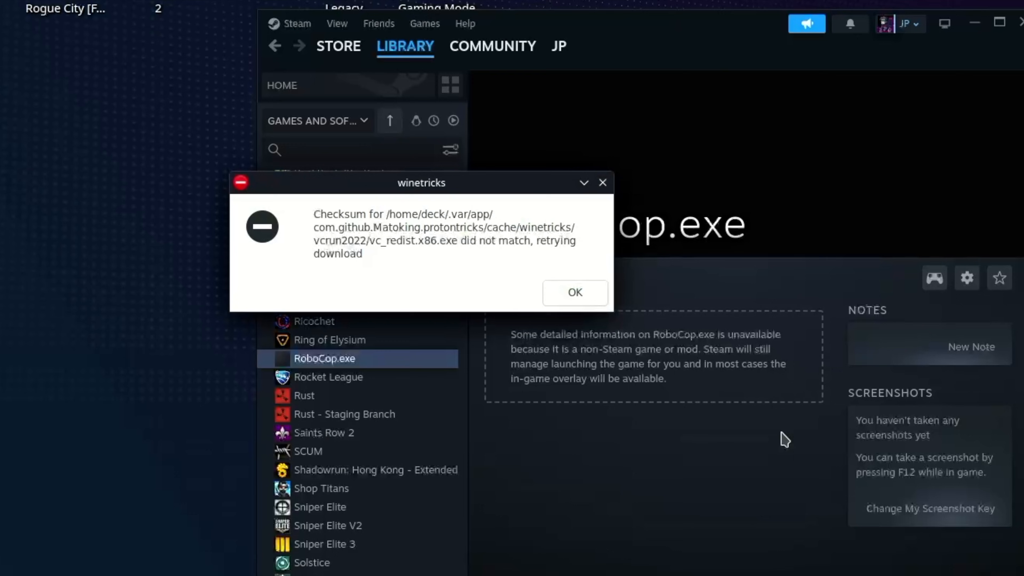
pyautogui.moveTo(580, 304)
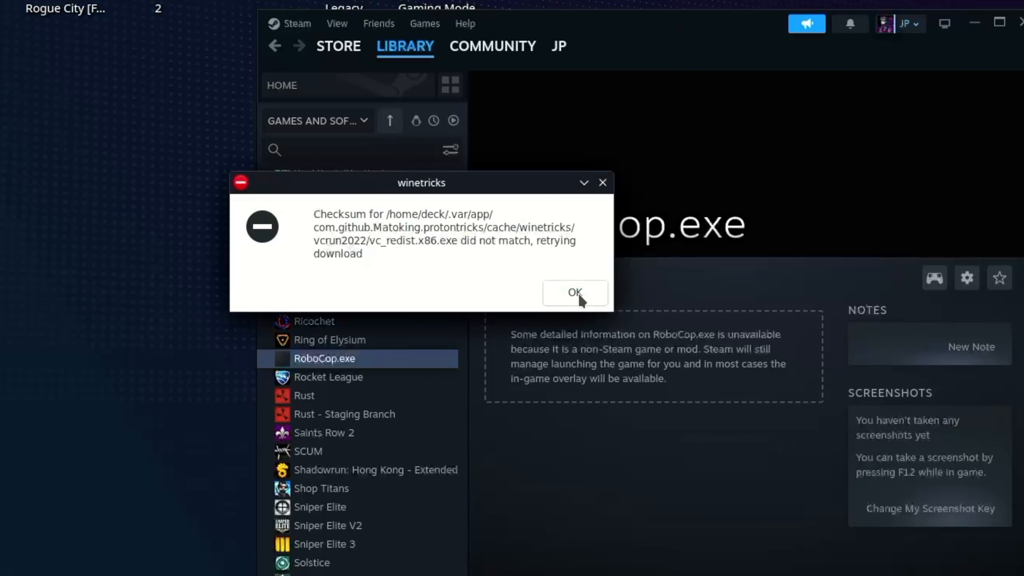
# Accept the checksum warnings and install the x86 Visual C++ 2015-2022 runtime.
pyautogui.click(575, 292)
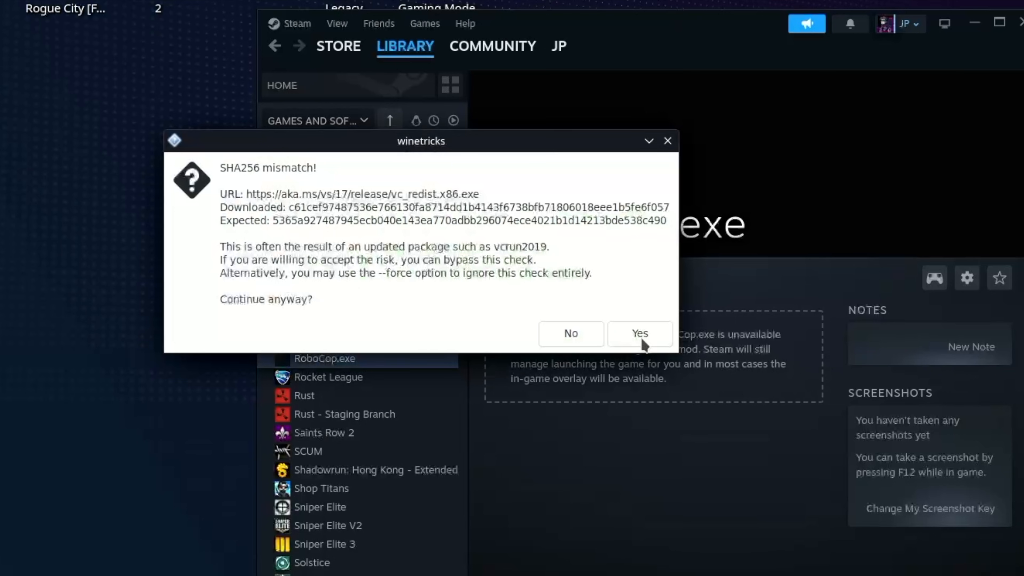
pyautogui.click(637, 333)
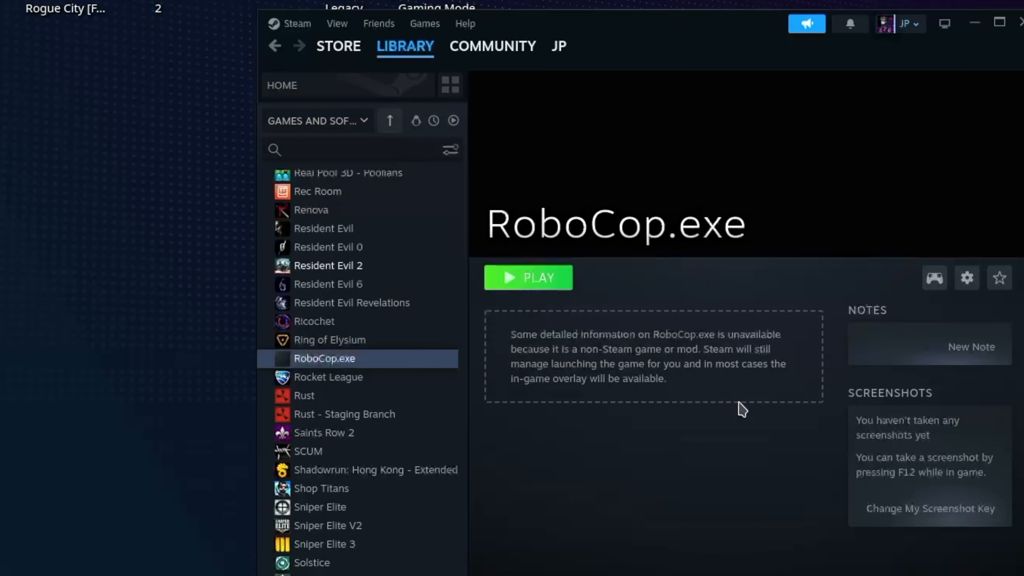
pyautogui.click(528, 277)
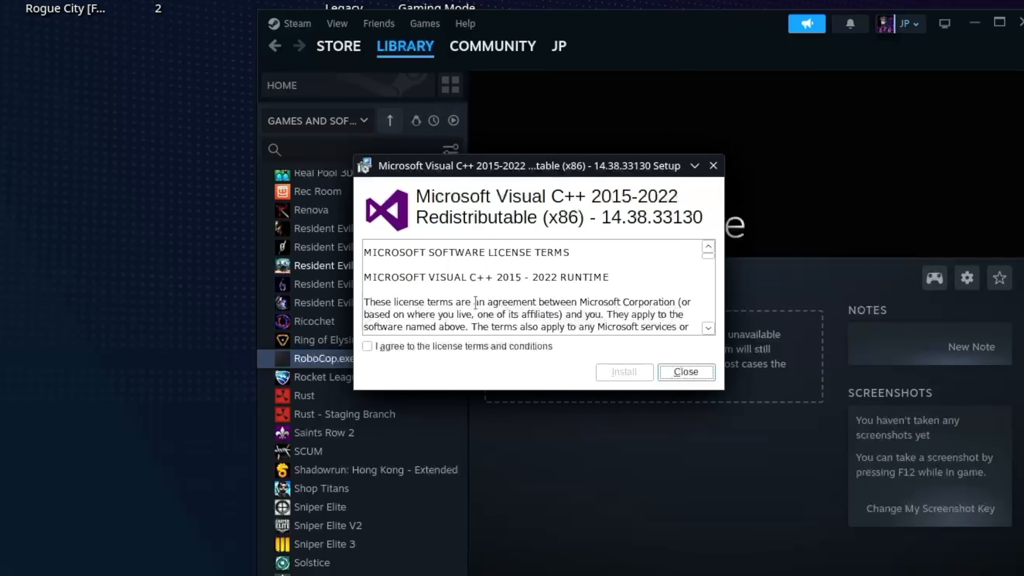
pyautogui.click(367, 346)
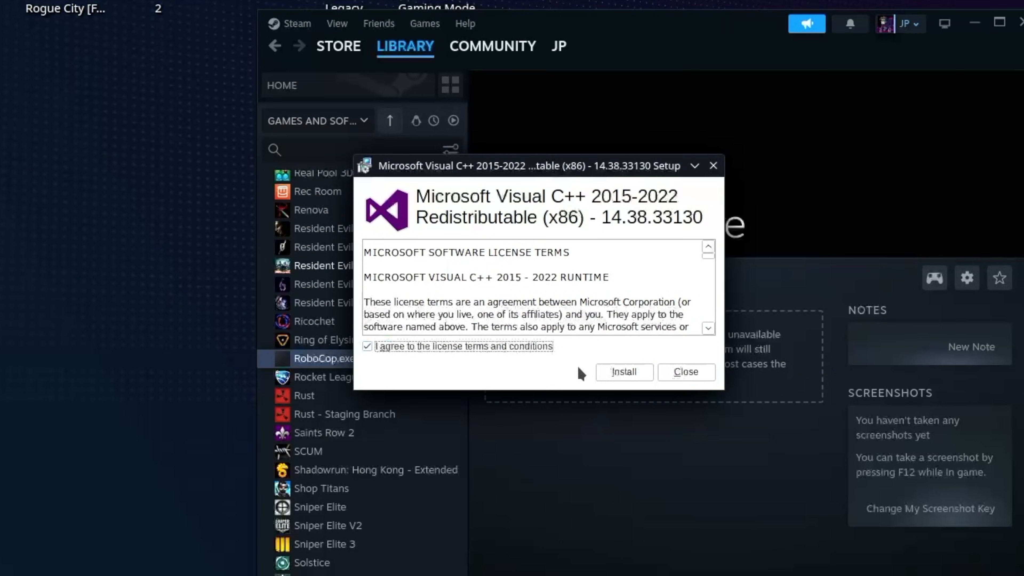
pyautogui.click(625, 372)
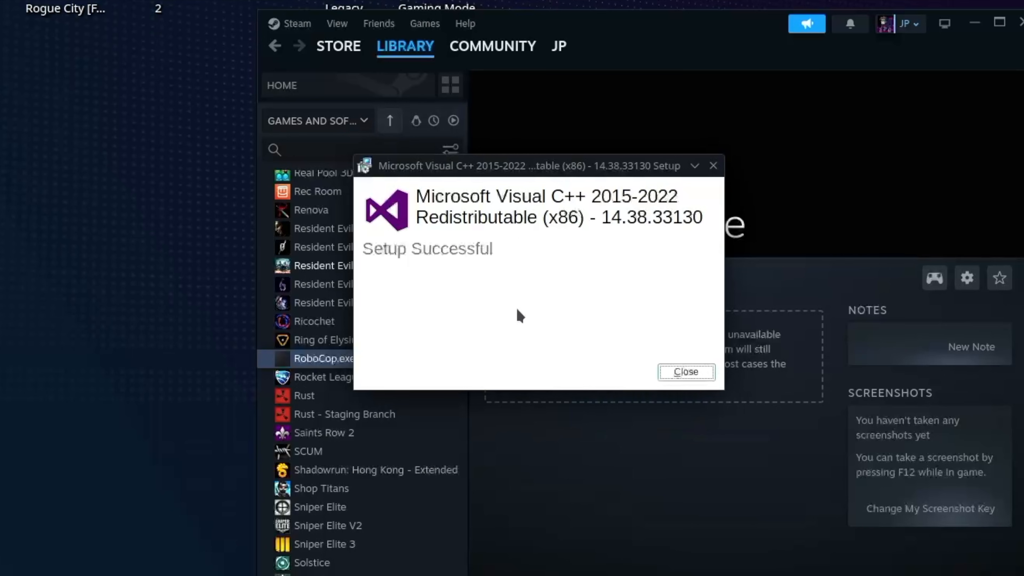
pyautogui.moveTo(701, 382)
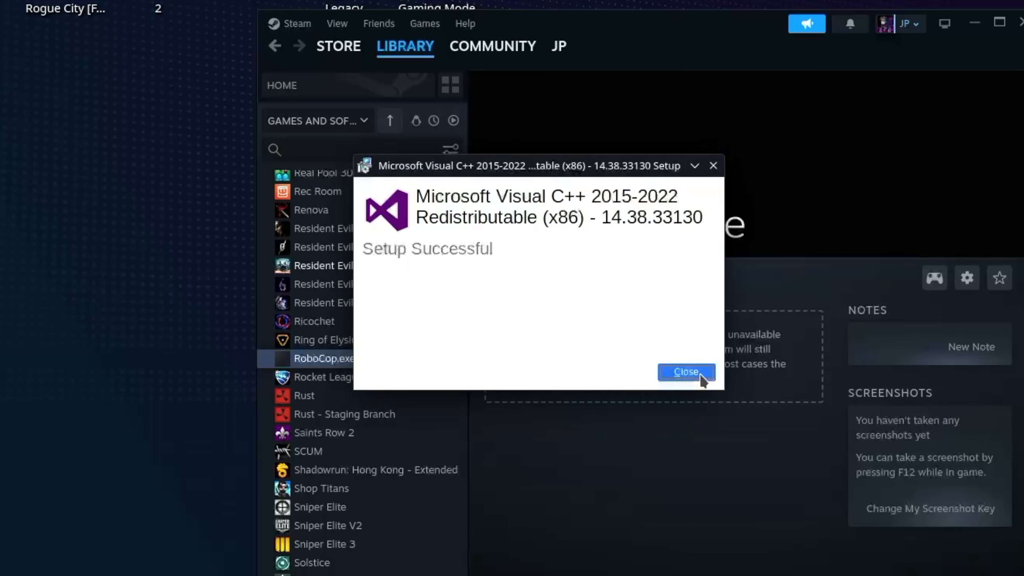
pyautogui.click(685, 372)
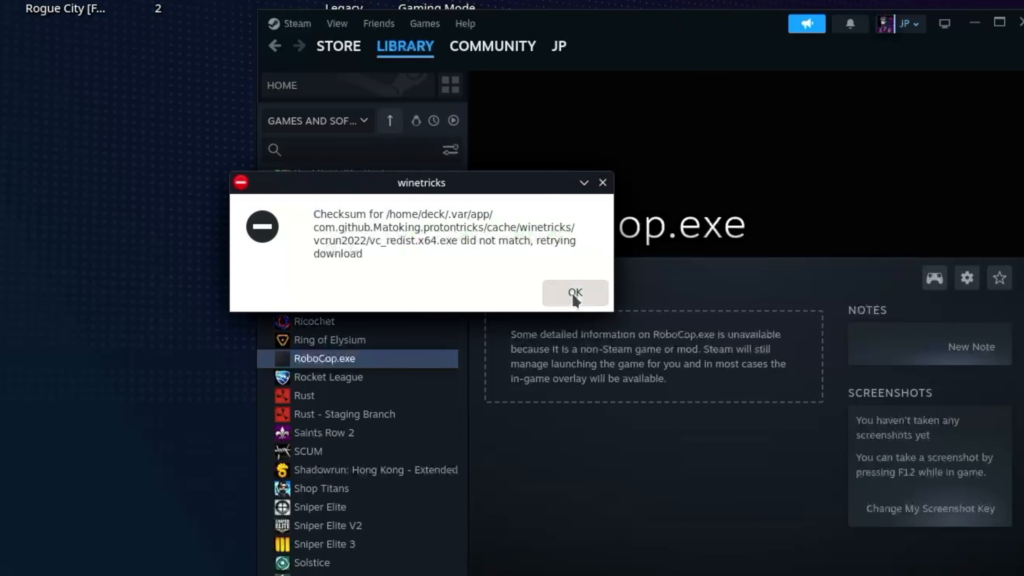
# Install the x64 Visual C++ 2015-2022 runtime and leave winetricks.
pyautogui.click(577, 292)
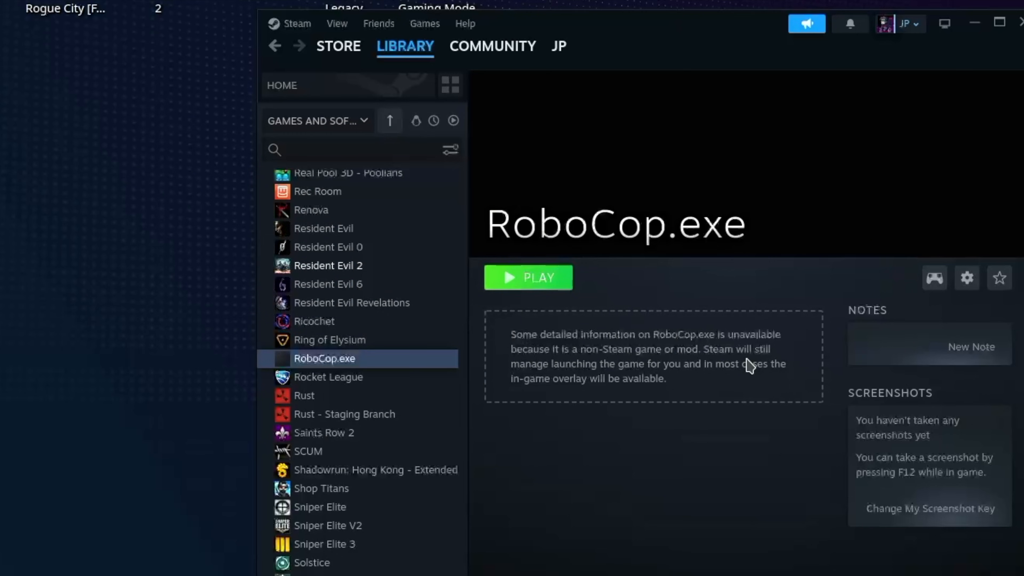
pyautogui.click(528, 277)
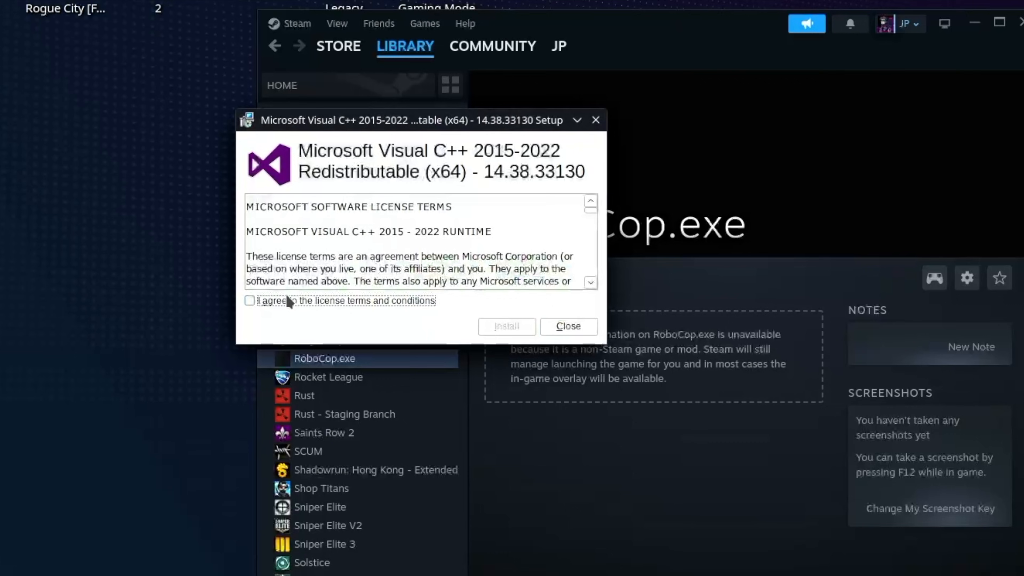
pyautogui.click(507, 327)
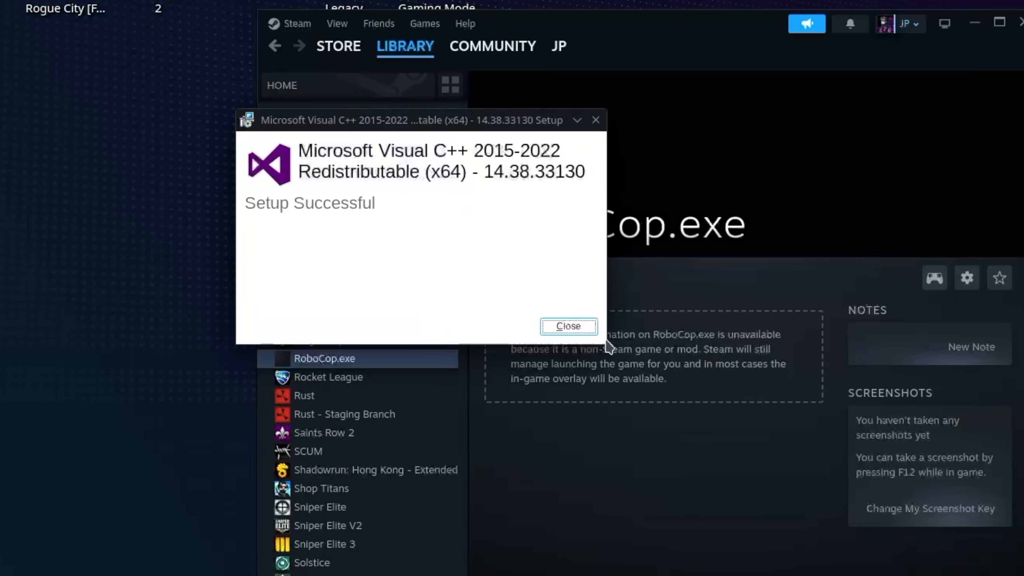
pyautogui.click(568, 326)
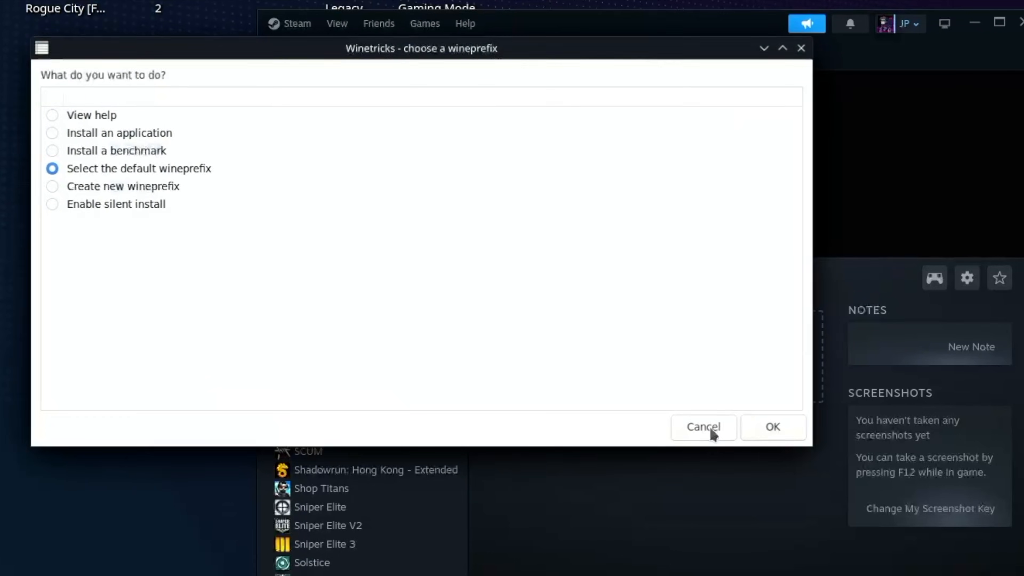
pyautogui.click(704, 428)
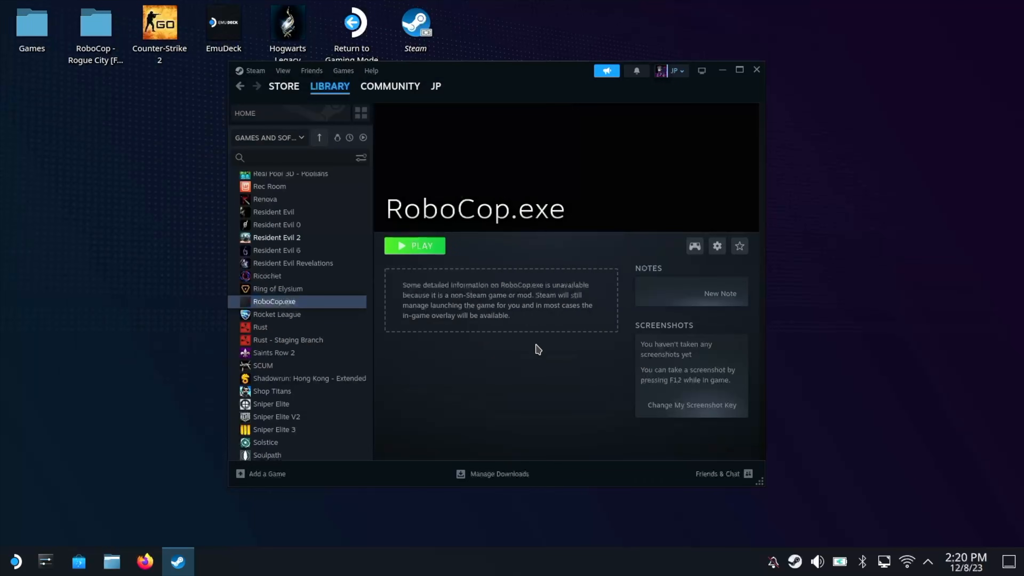
# Launch RoboCop.exe from its library page to reach the RoboCop: Rogue City splash.
pyautogui.click(414, 245)
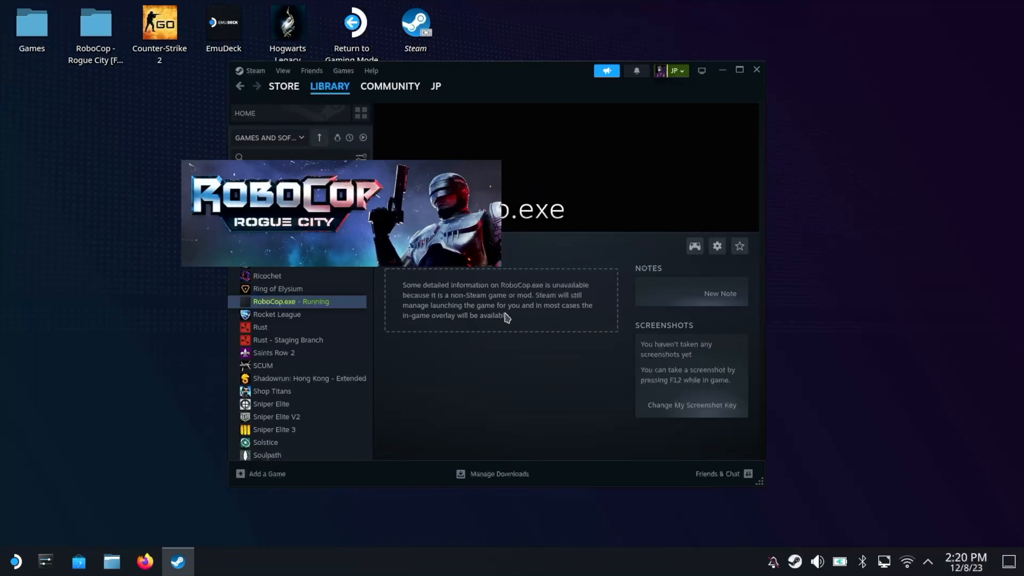
pyautogui.click(353, 23)
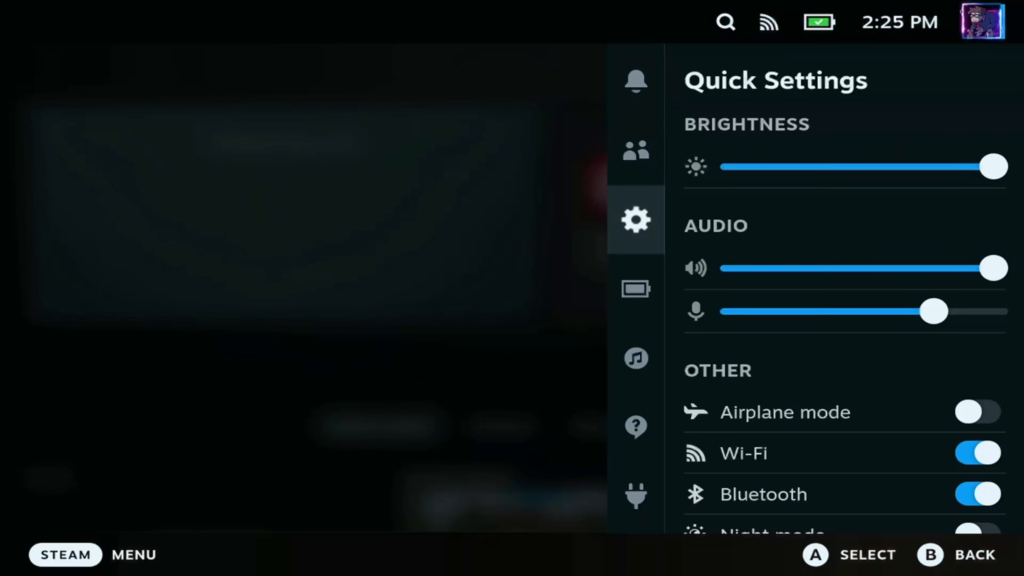
# Show the non-Steam games in the library and scroll to the blank RoboCop.exe tile.
pyautogui.click(634, 497)
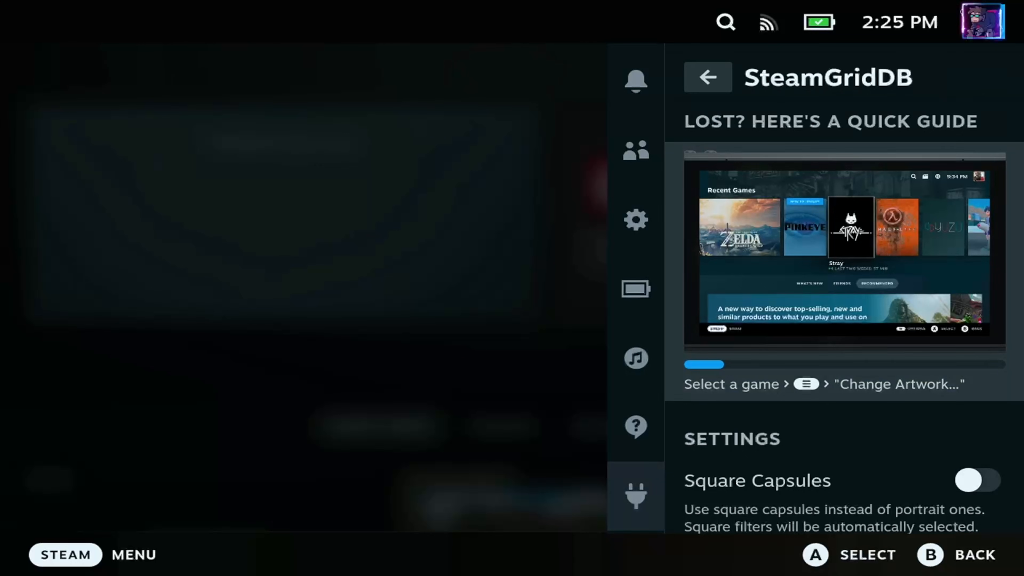
pyautogui.scroll(-3)
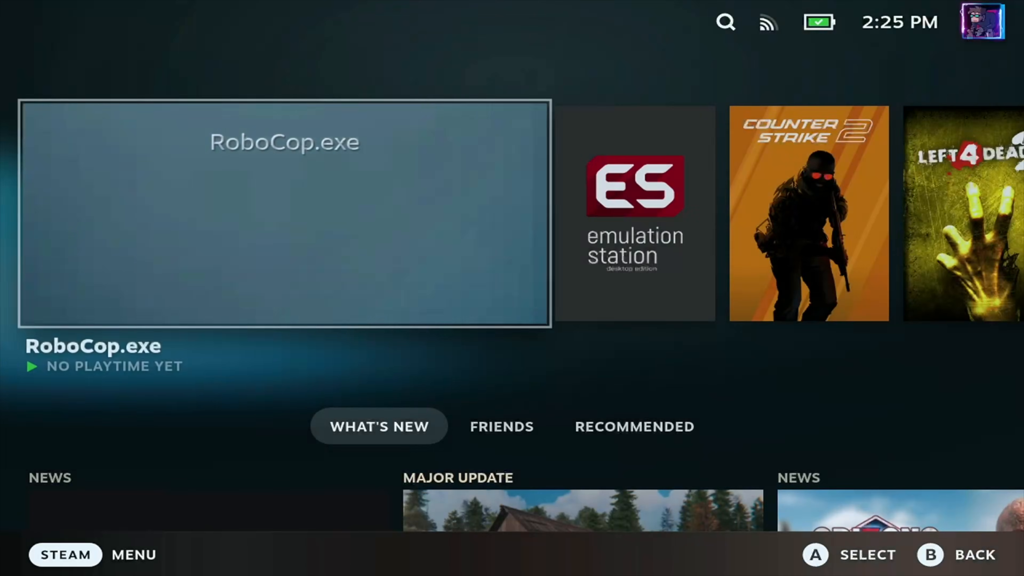
pyautogui.click(728, 22)
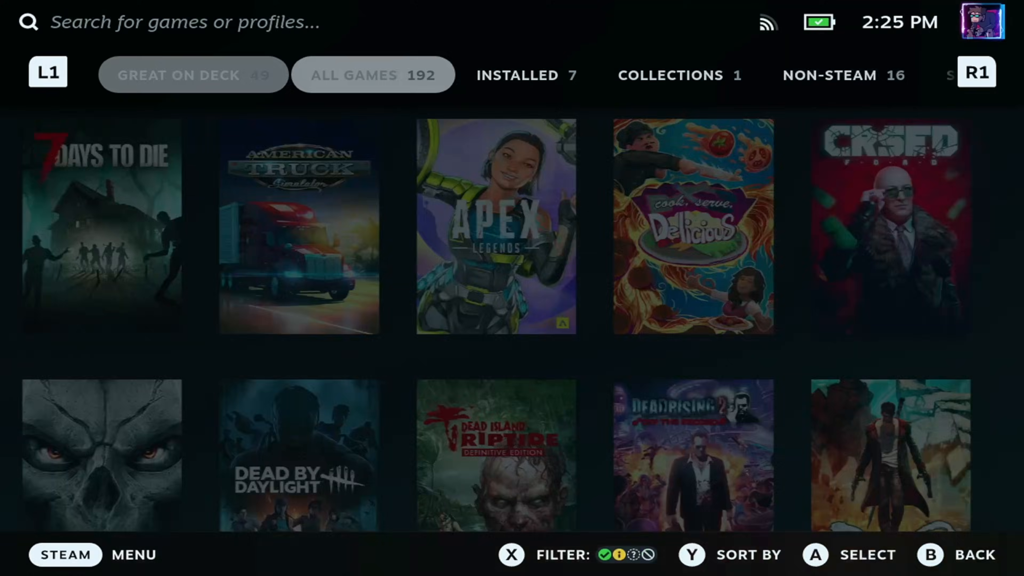
pyautogui.click(829, 76)
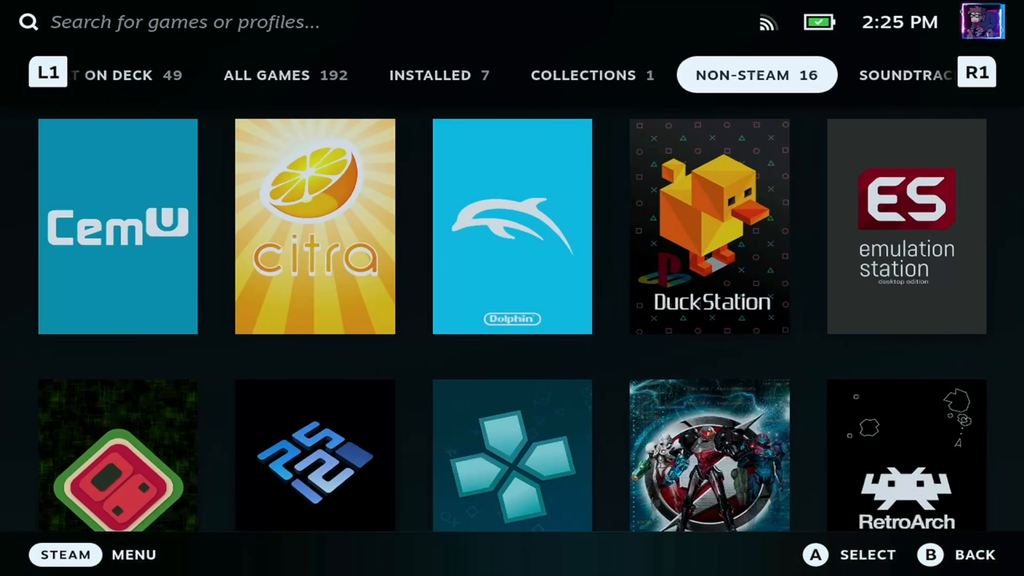
pyautogui.scroll(-3)
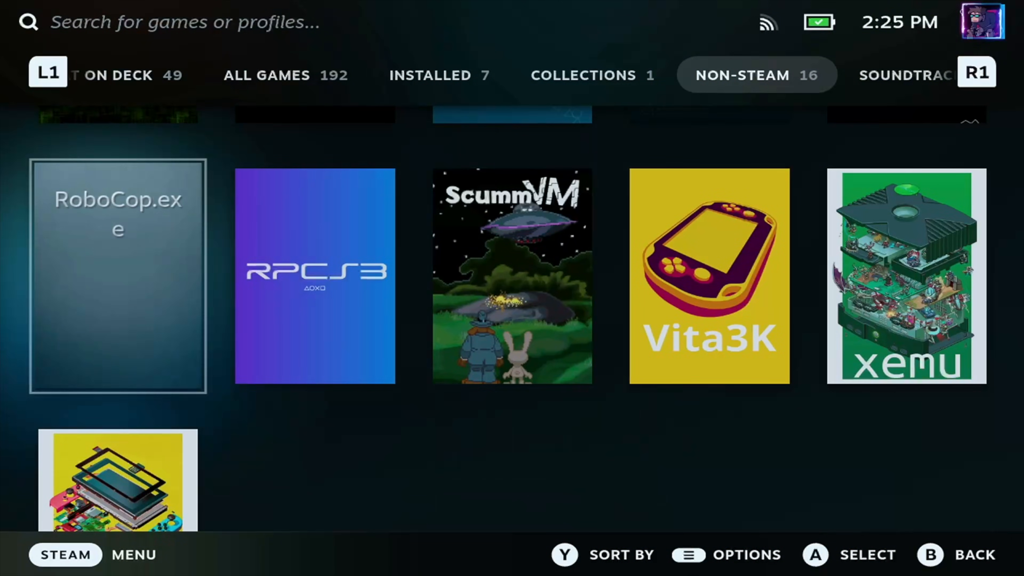
# Apply the TerrorK RoboCop poster as the cover capsule for RoboCop.exe.
pyautogui.click(634, 495)
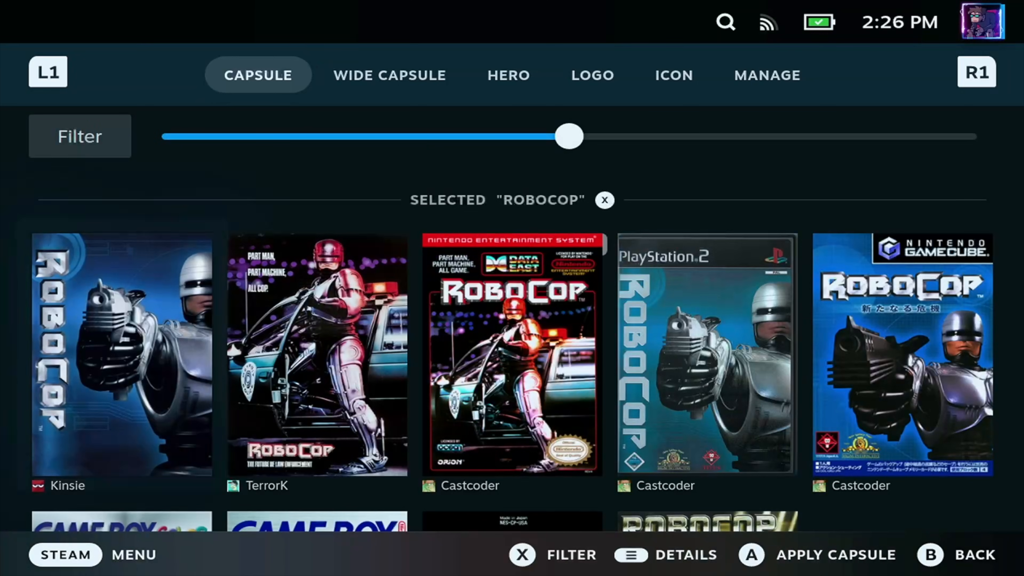
pyautogui.scroll(-3)
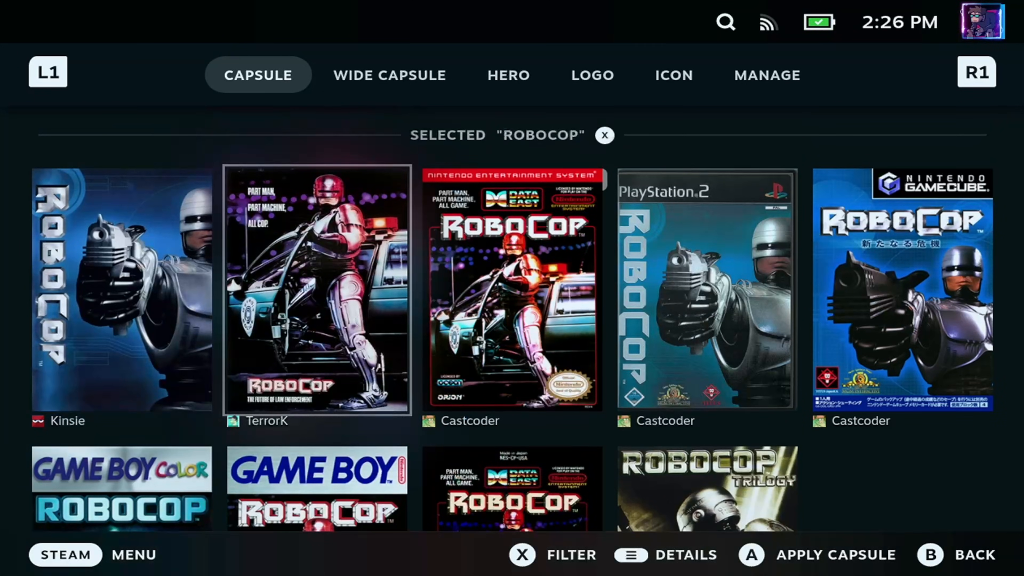
pyautogui.click(315, 290)
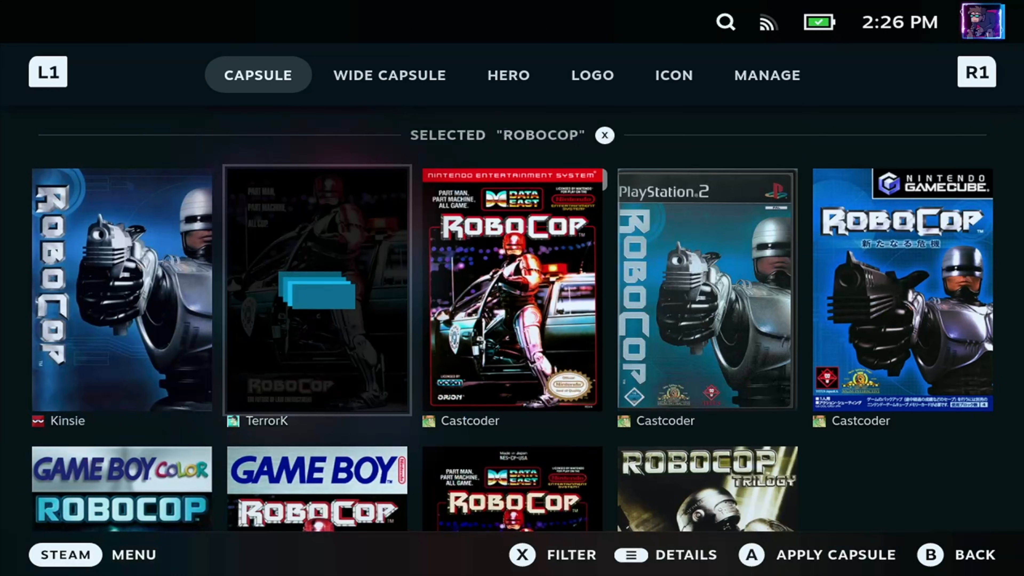
# Apply the djbobw wide banner and a RoboCop hero image.
pyautogui.click(392, 75)
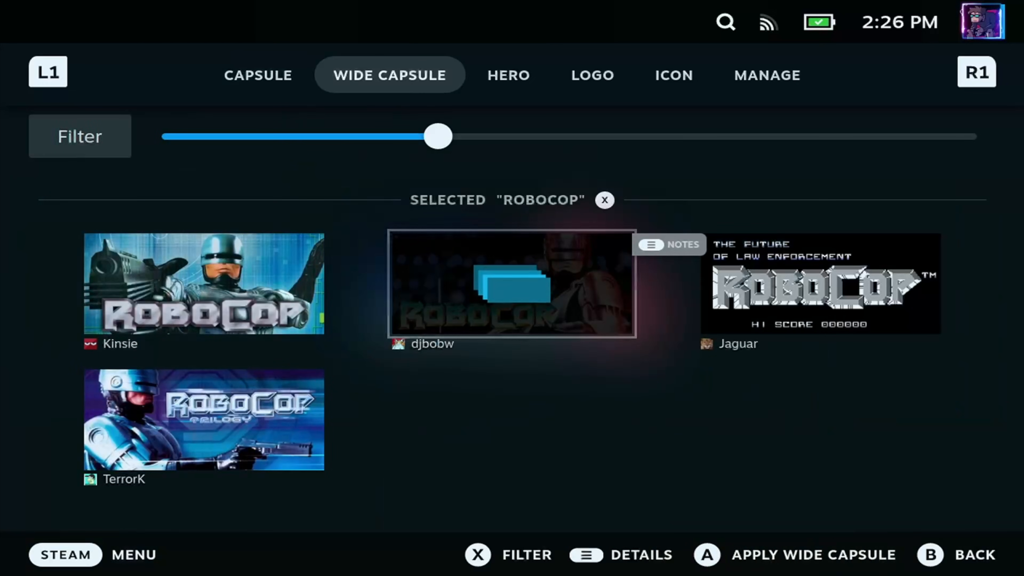
pyautogui.click(708, 555)
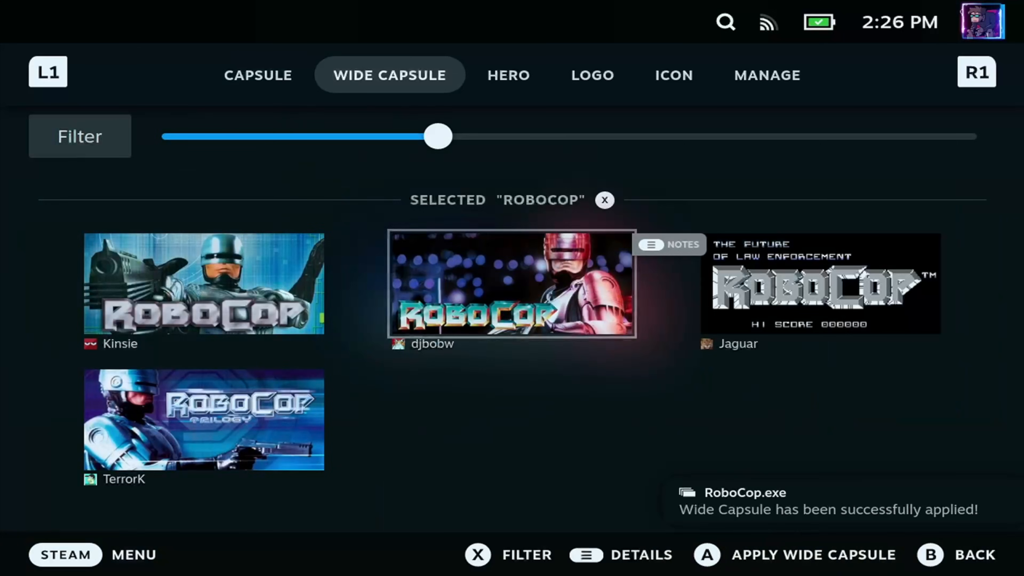
pyautogui.click(506, 75)
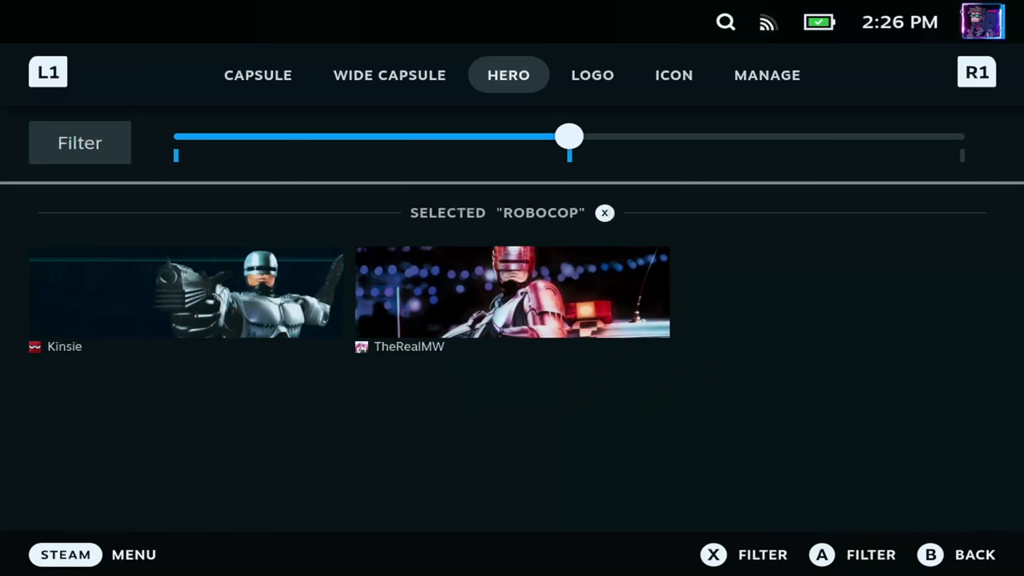
pyautogui.click(511, 297)
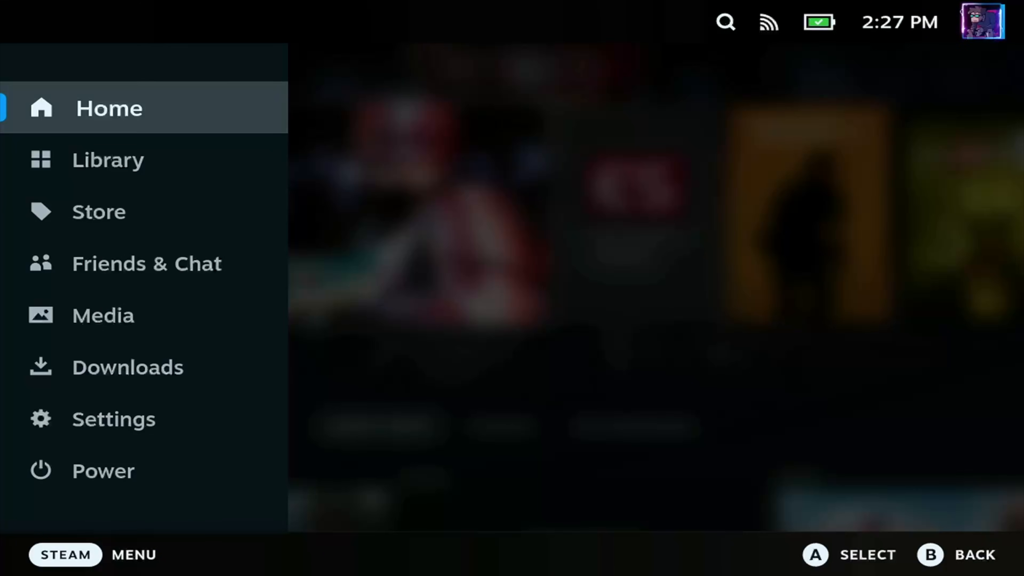
# Return to the library and open the RoboCop.exe page with its new artwork.
pyautogui.click(108, 160)
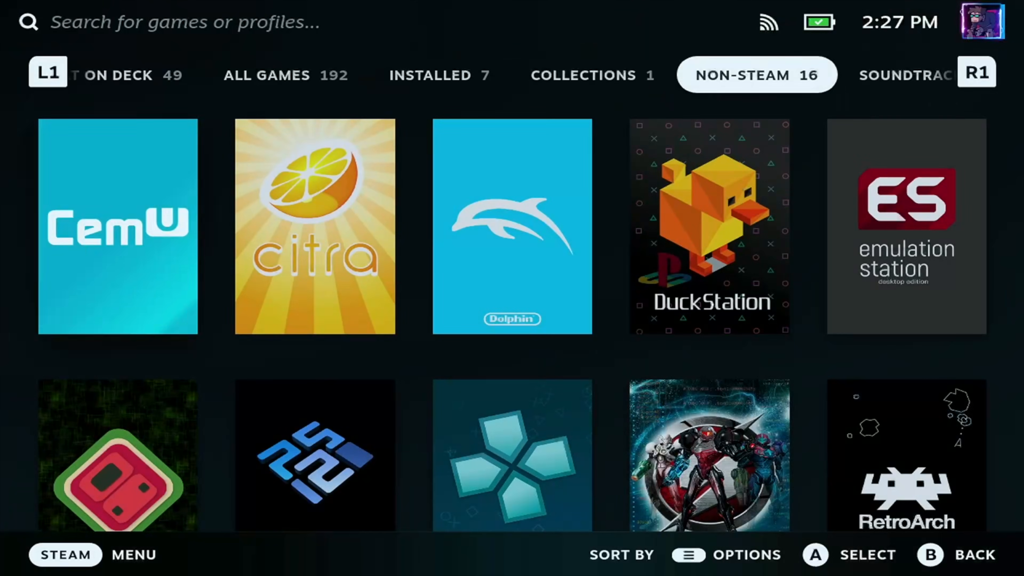
pyautogui.scroll(-3)
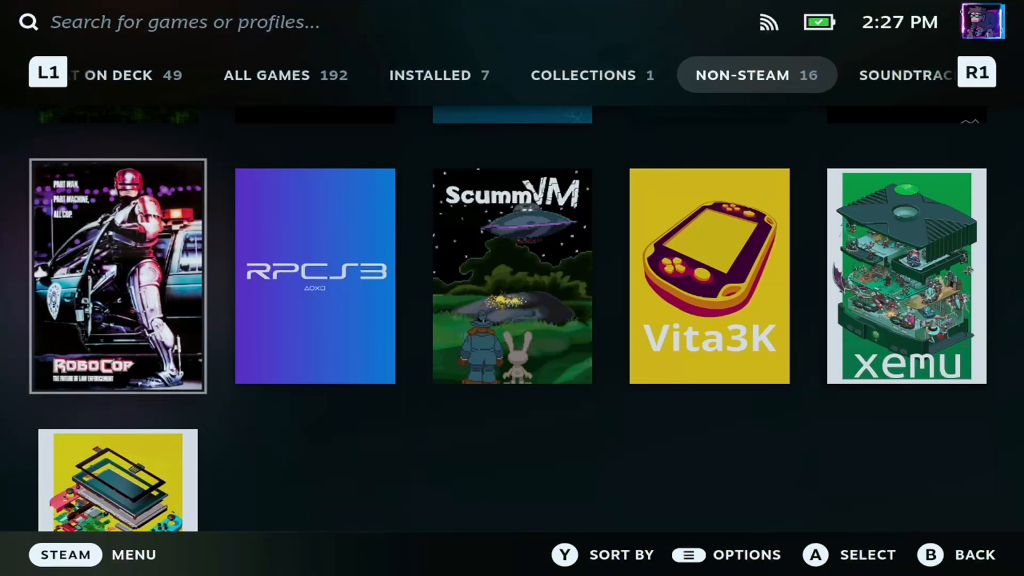
pyautogui.click(118, 276)
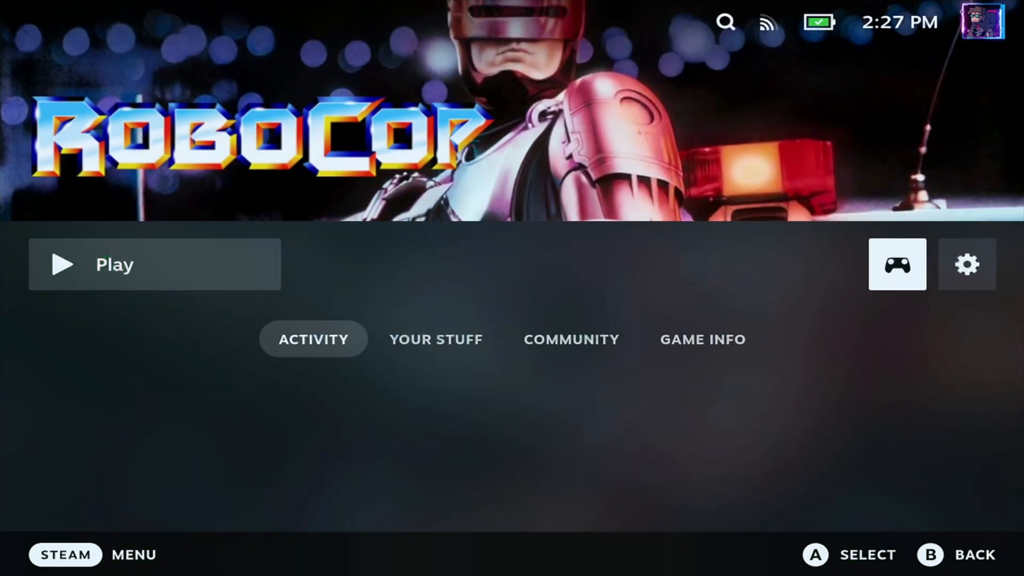